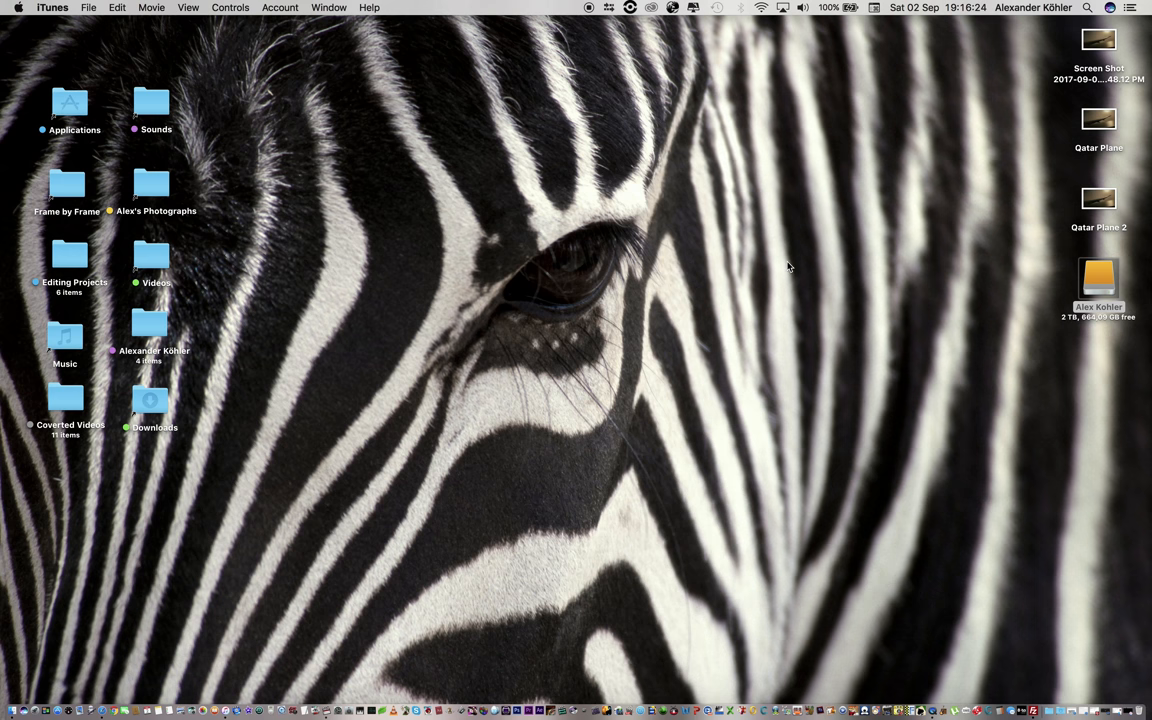
pyautogui.moveTo(800, 312)
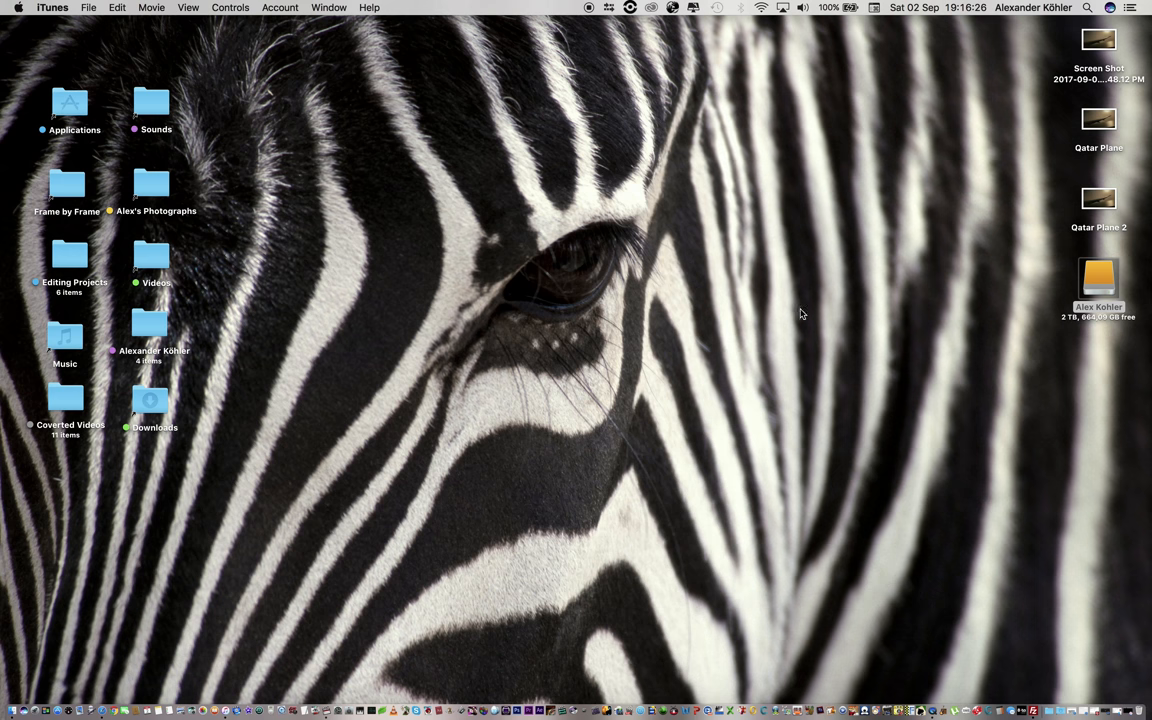
# Step: Bring Finder to the front by selecting the desktop
pyautogui.click(1098, 280)
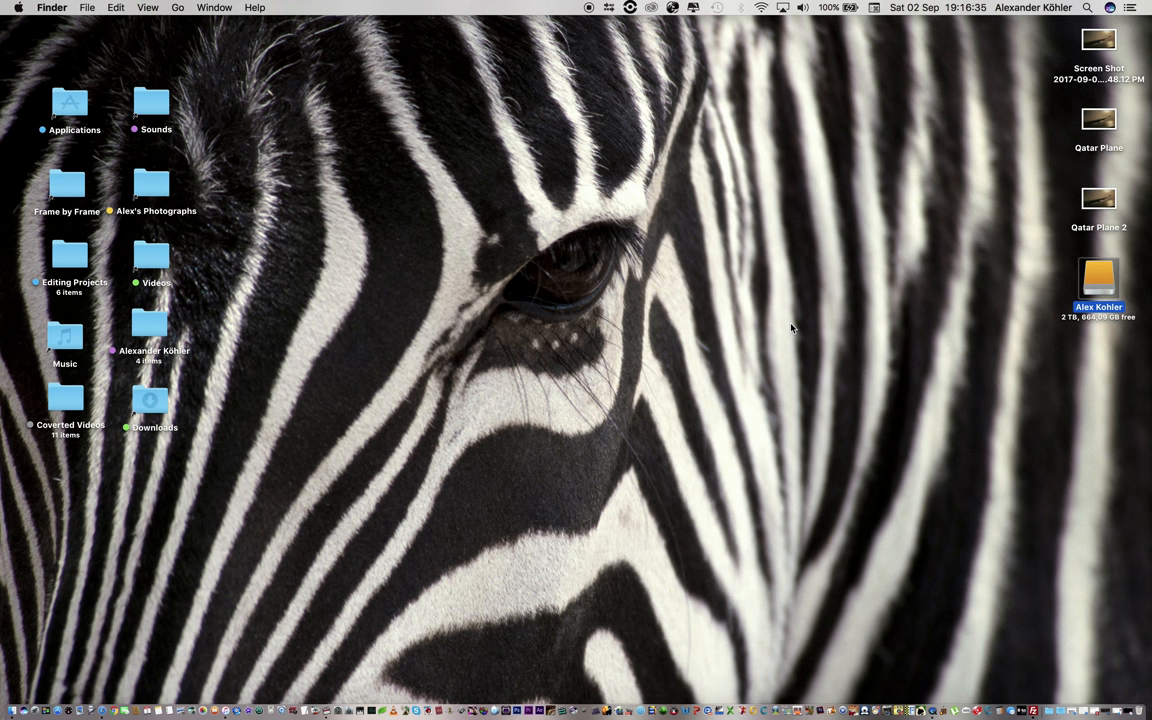
pyautogui.moveTo(892, 300)
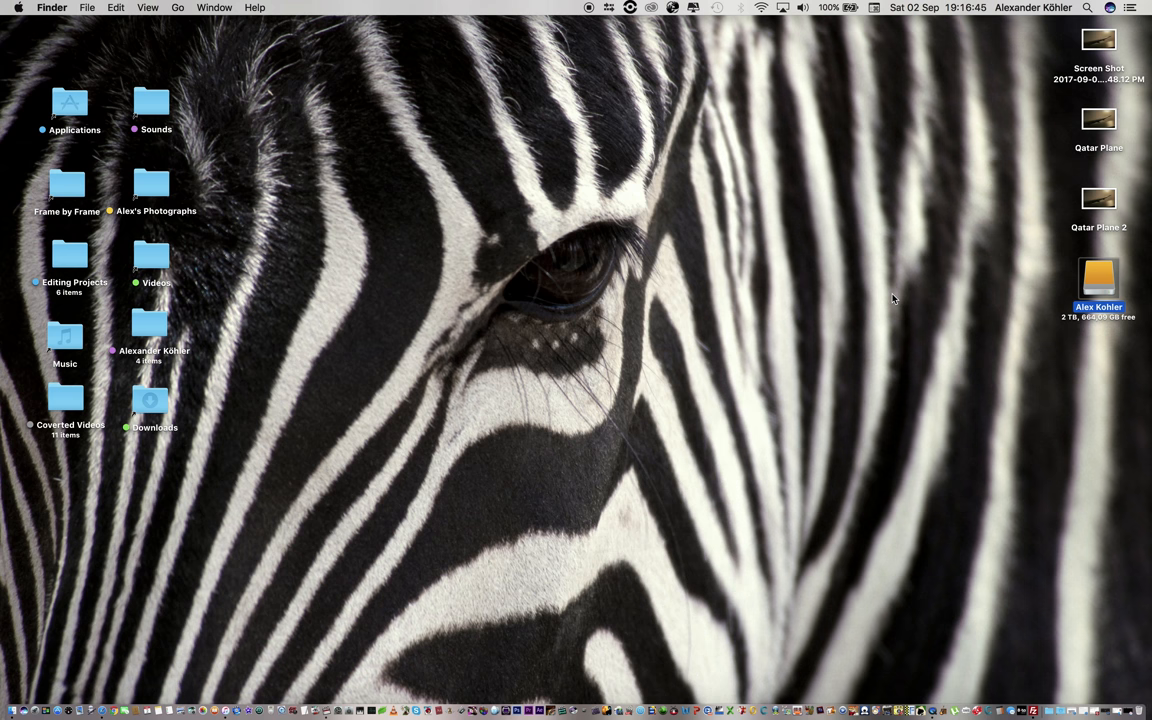
pyautogui.moveTo(728, 356)
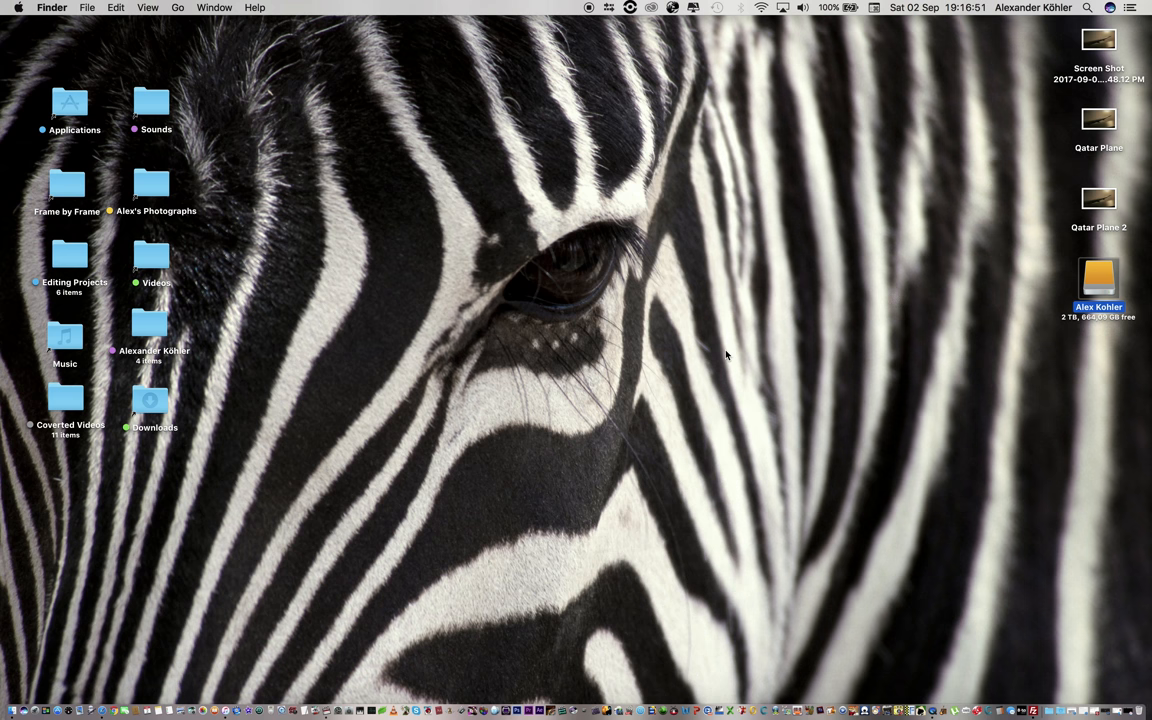
pyautogui.moveTo(302, 664)
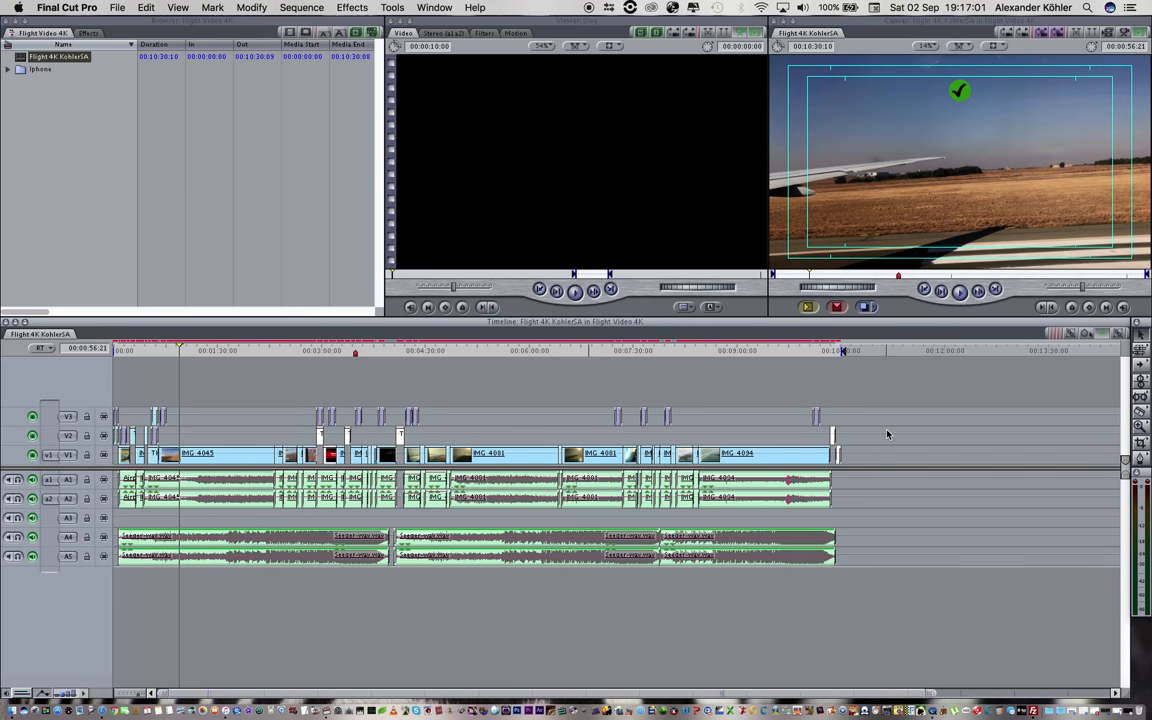
pyautogui.moveTo(258, 412)
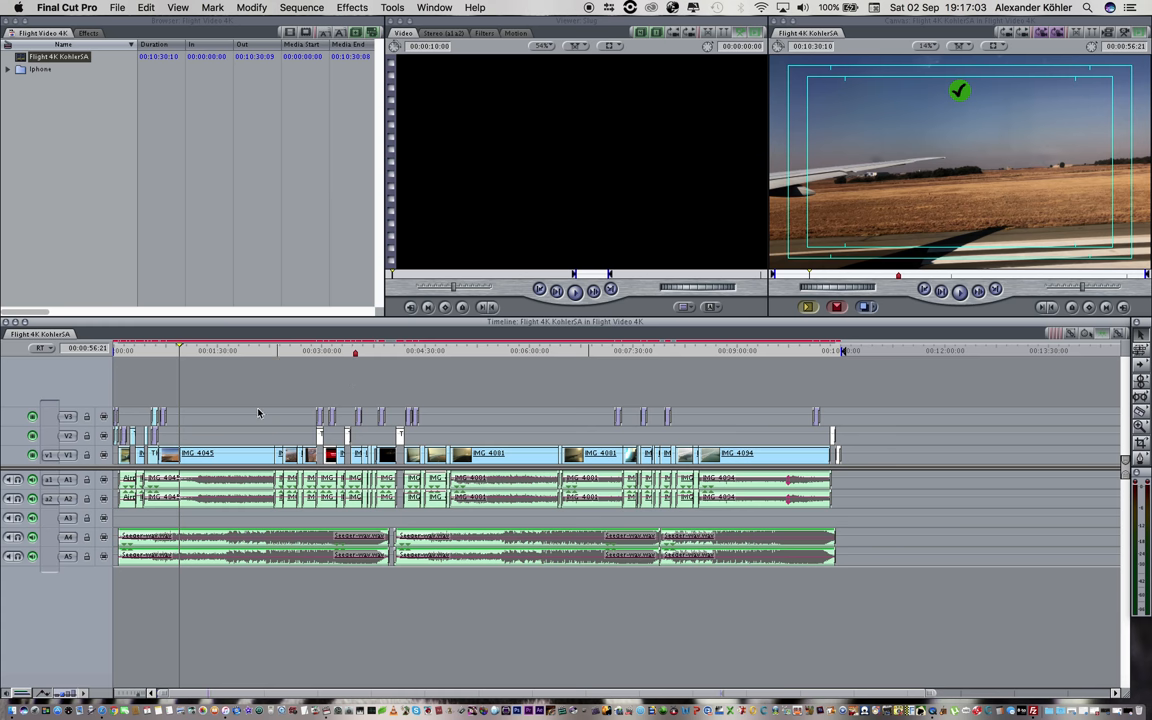
# Step: Confirm the sequence settings are 3840 × 2160 with Apple ProRes 422 HQ
pyautogui.rightClick(58, 56)
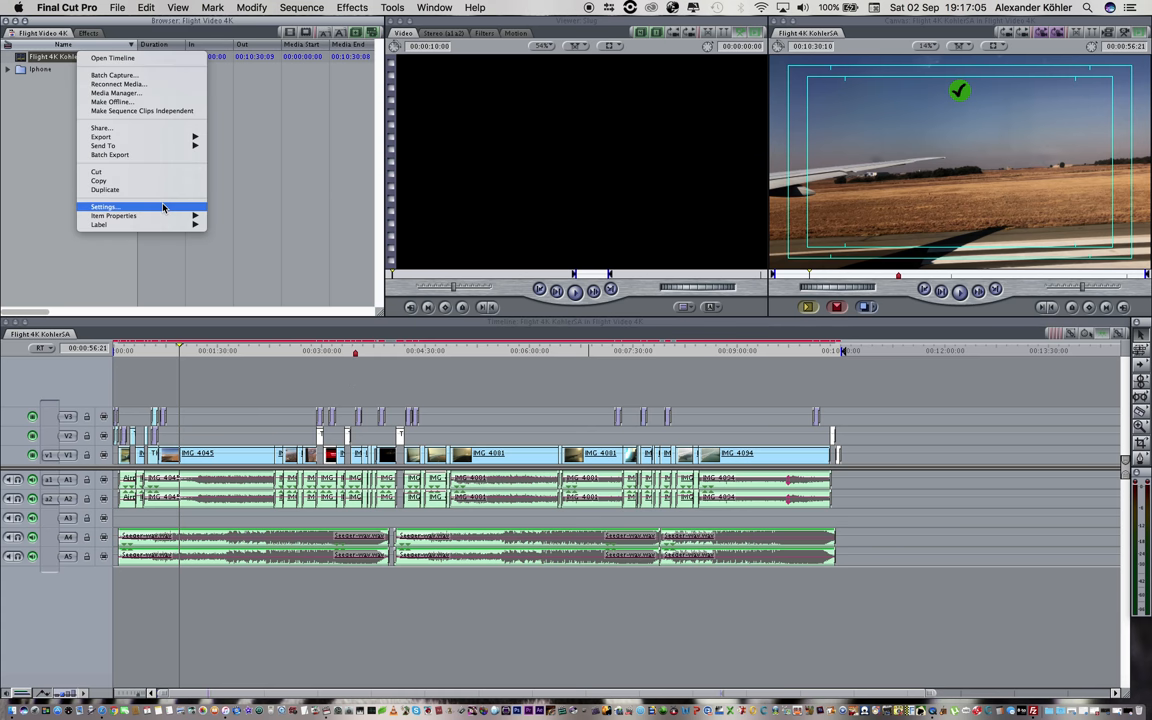
pyautogui.click(104, 206)
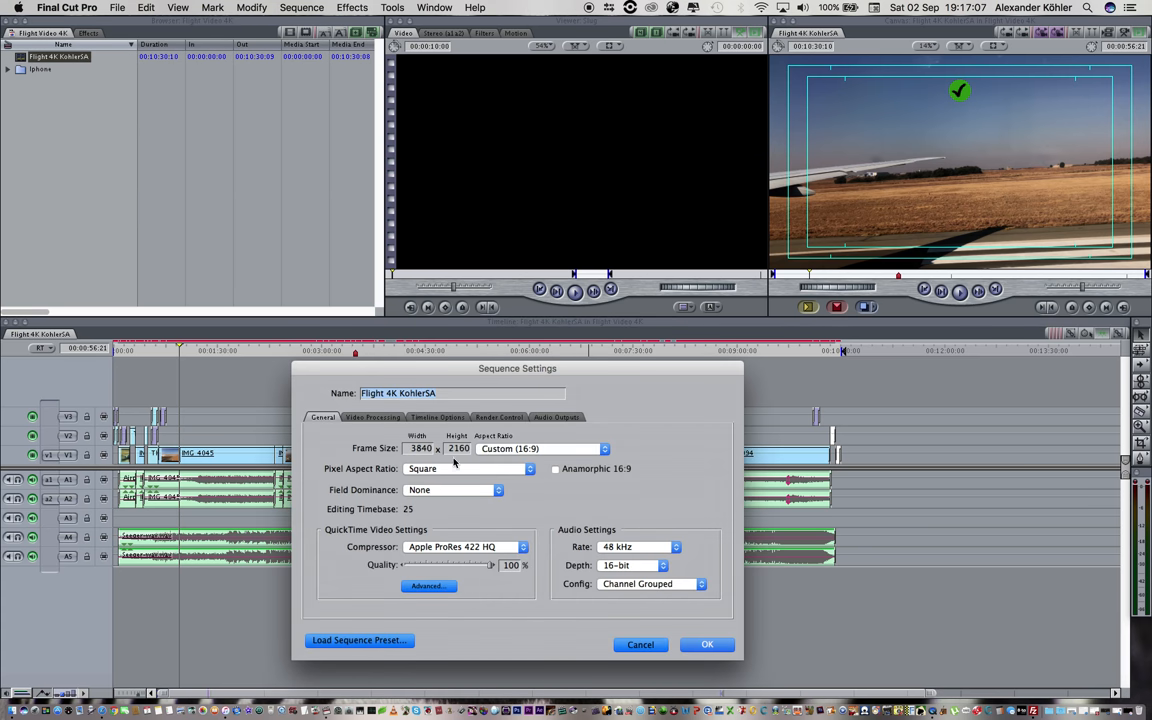
pyautogui.click(708, 644)
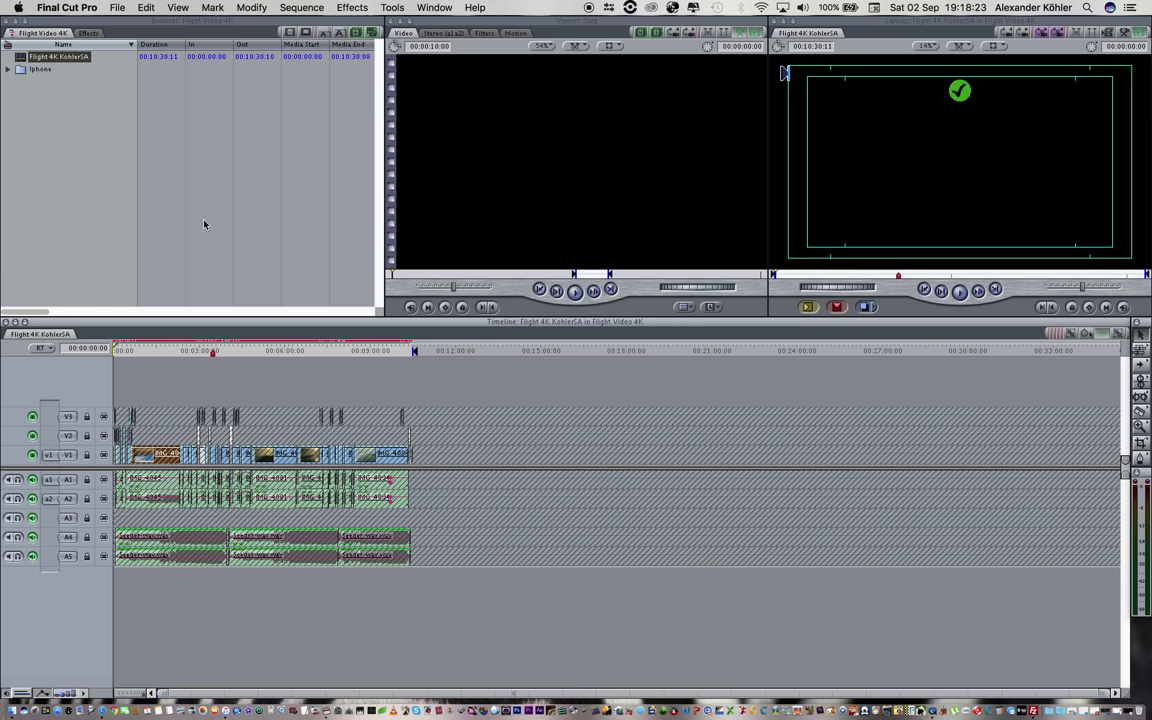
# Step: Start exporting the Flight 4K sequence using QuickTime Conversion
pyautogui.click(116, 8)
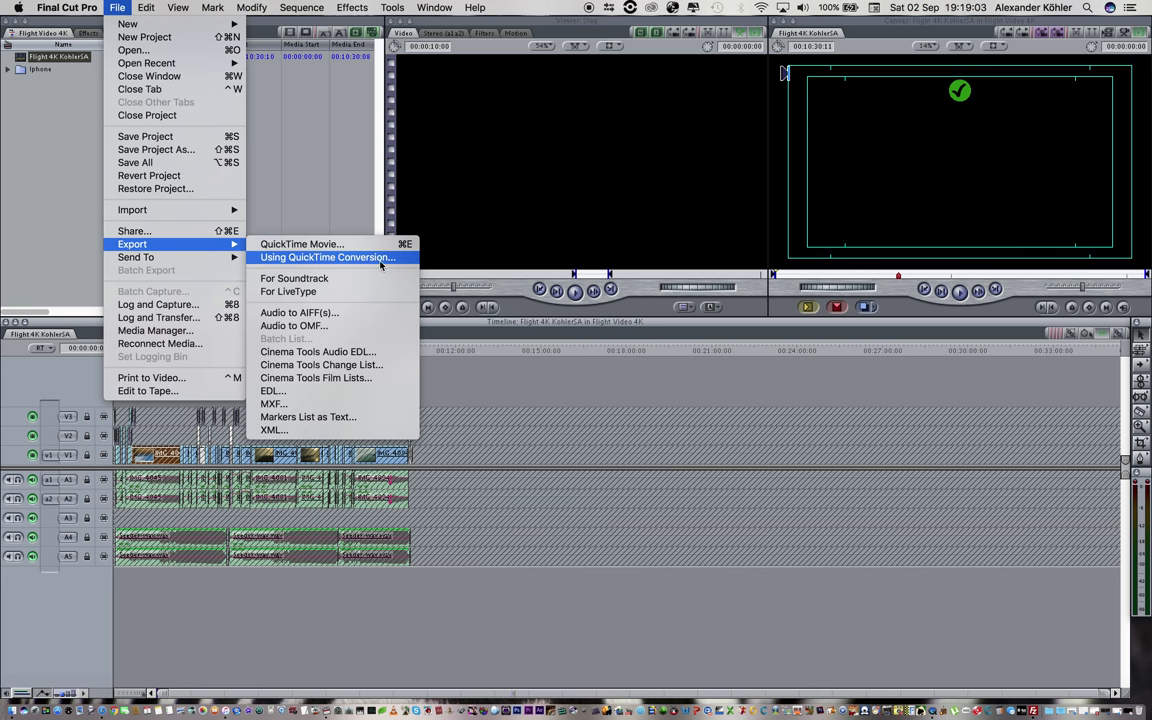
pyautogui.click(324, 256)
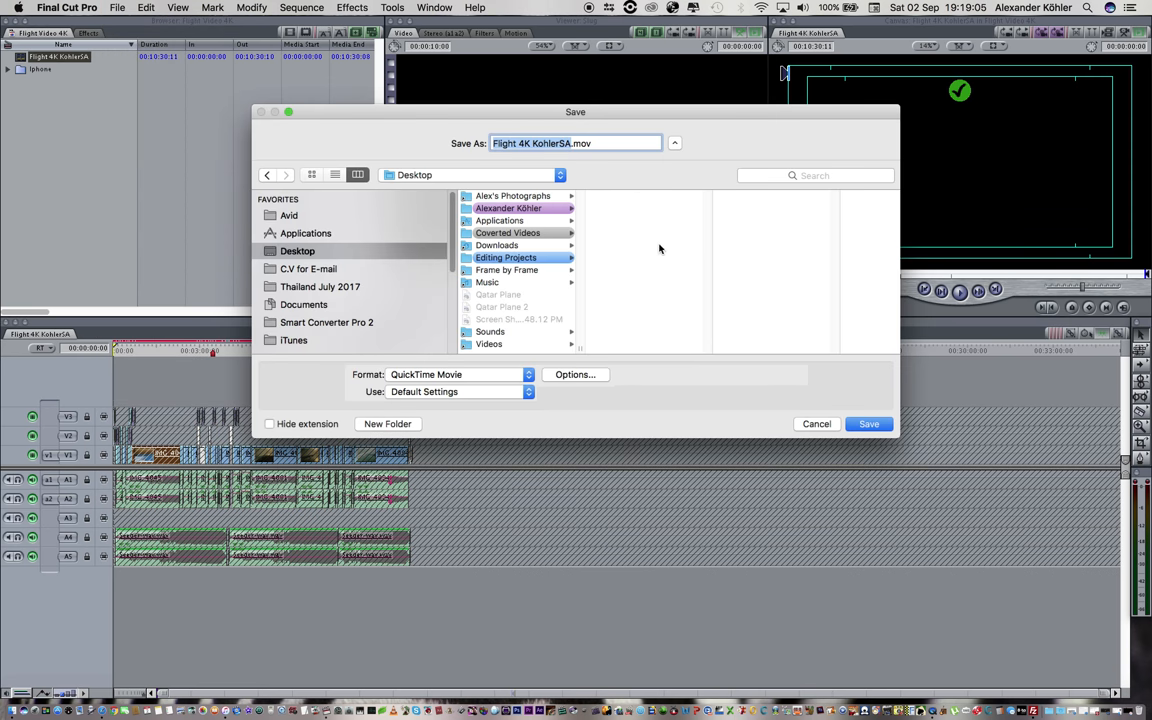
pyautogui.moveTo(584, 384)
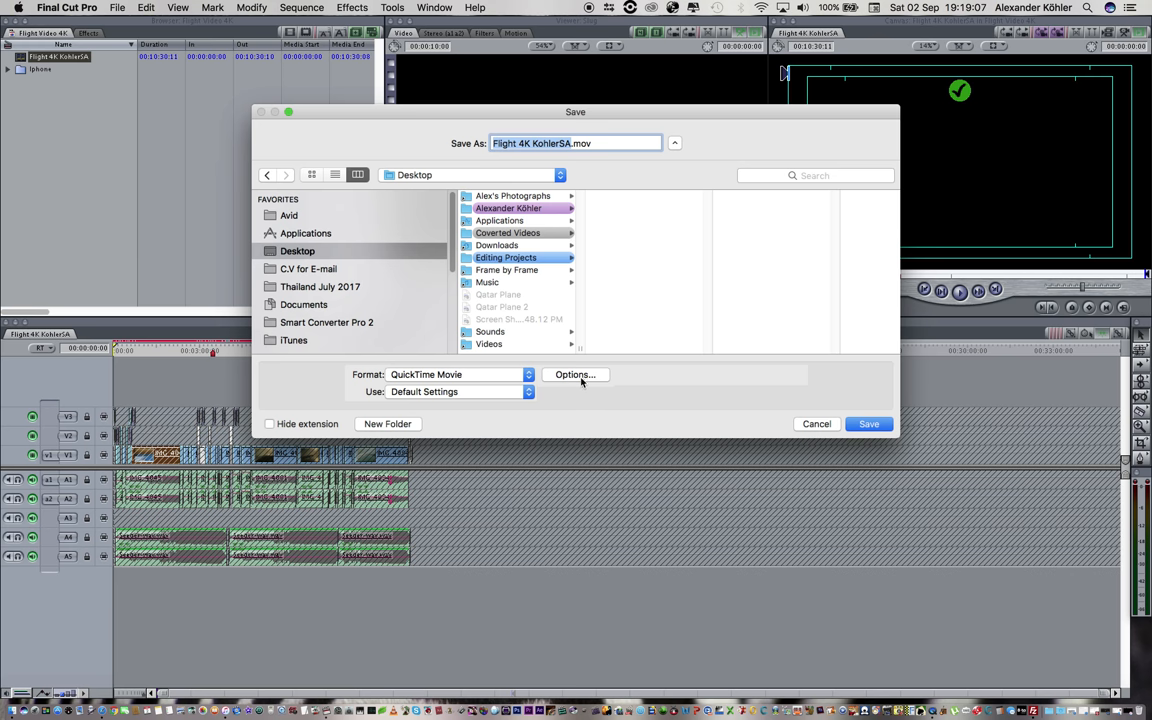
pyautogui.moveTo(578, 382)
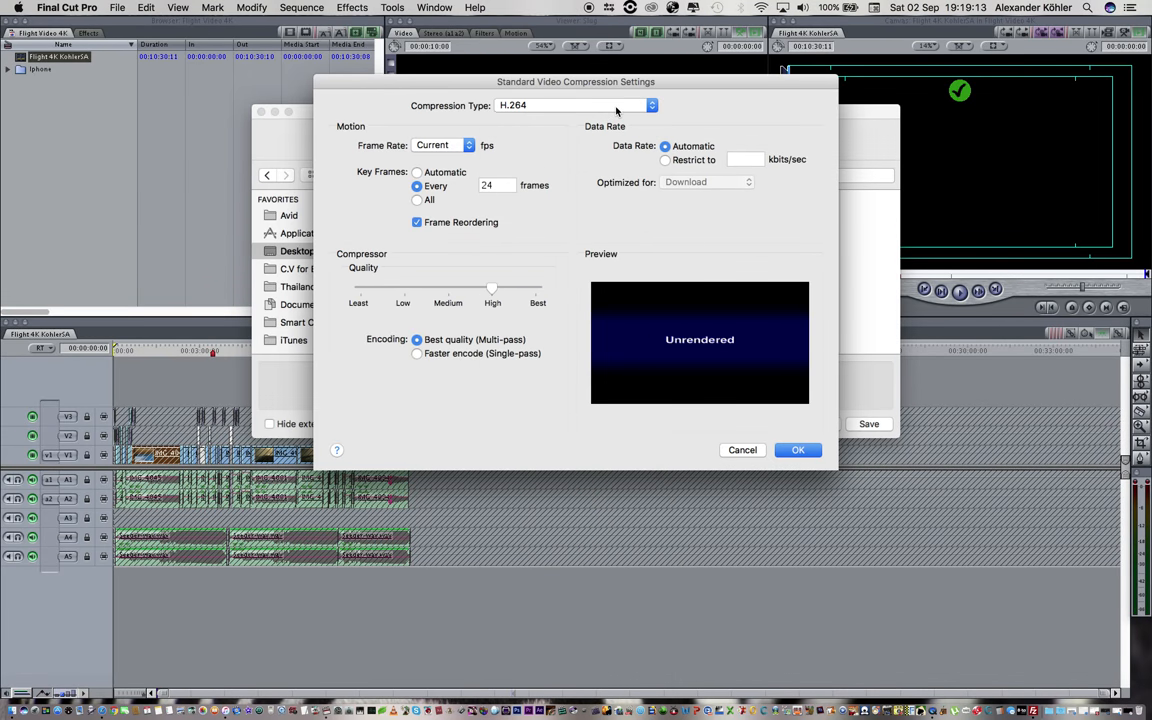
# Step: Set the export's compression type to Apple ProRes 422 HQ and confirm
pyautogui.click(576, 104)
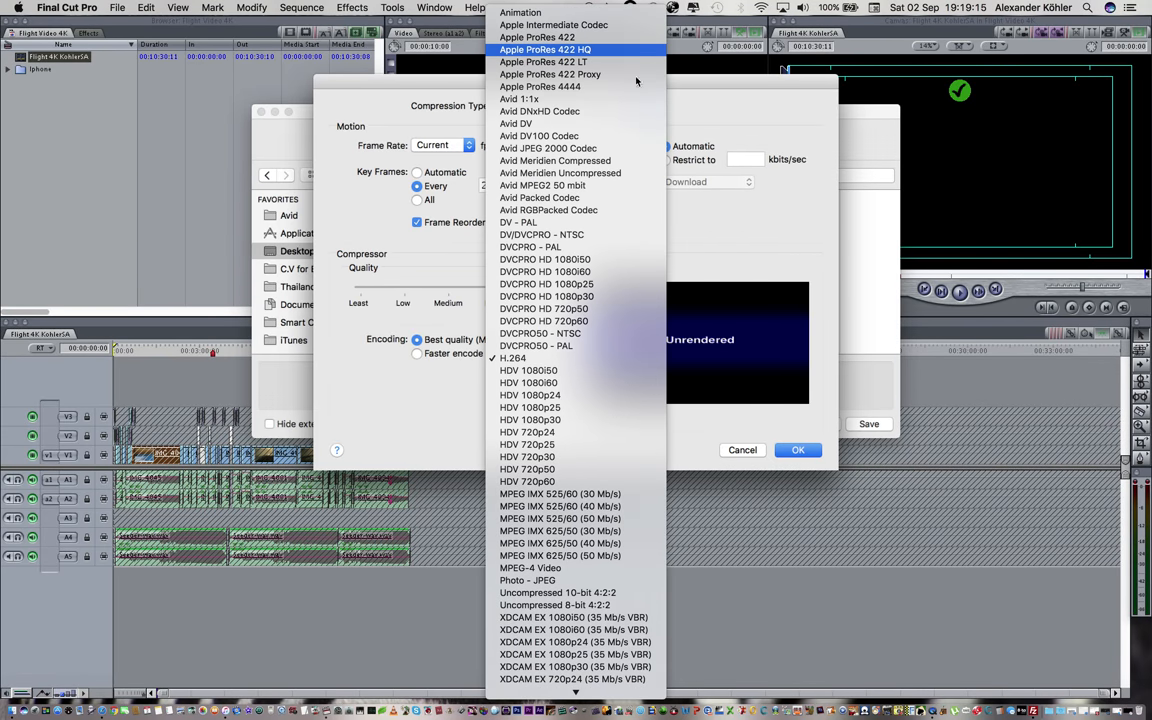
pyautogui.click(544, 48)
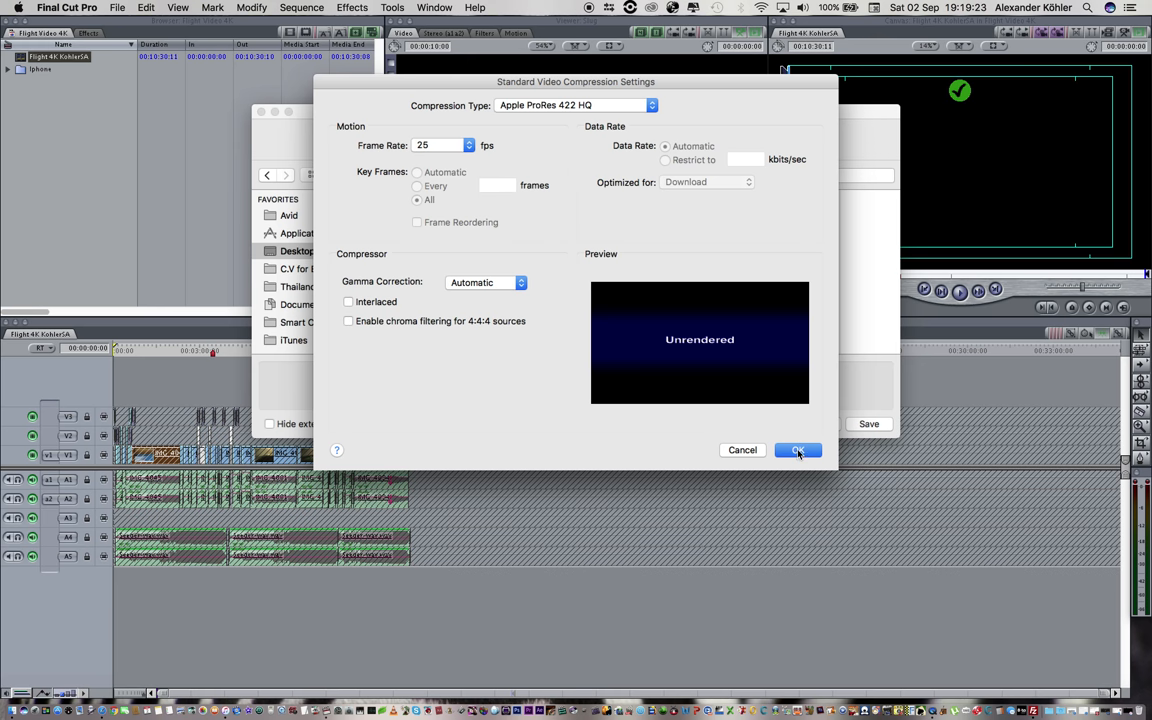
pyautogui.moveTo(808, 432)
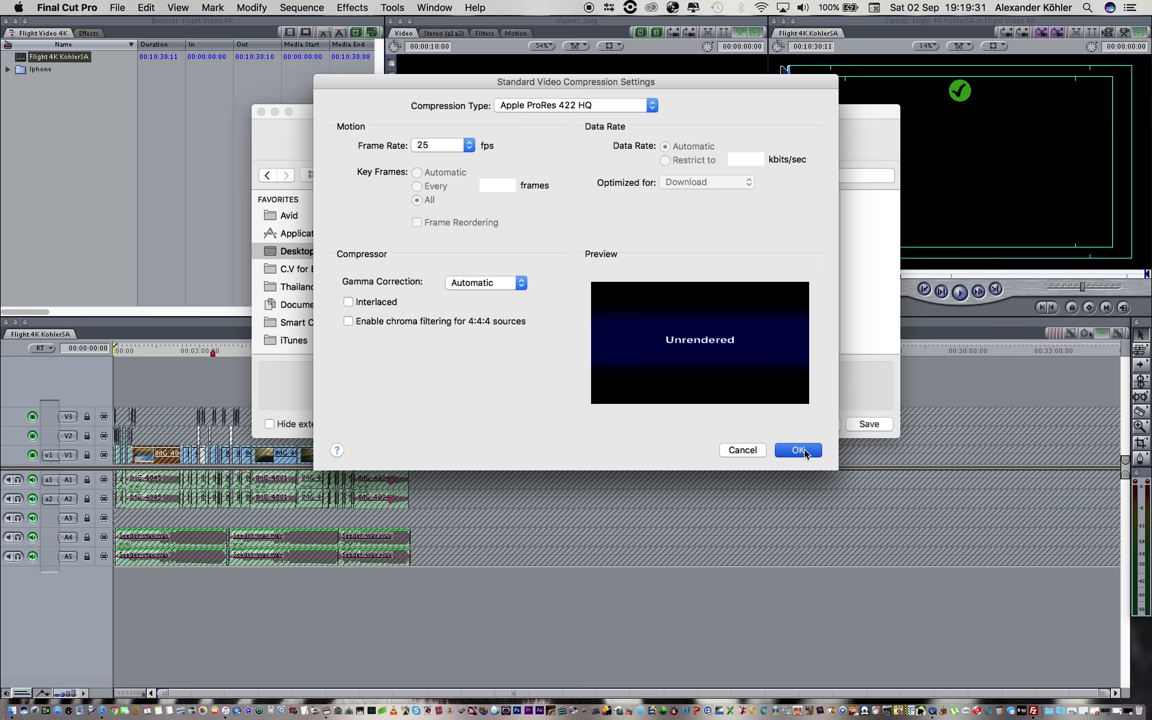
pyautogui.click(798, 450)
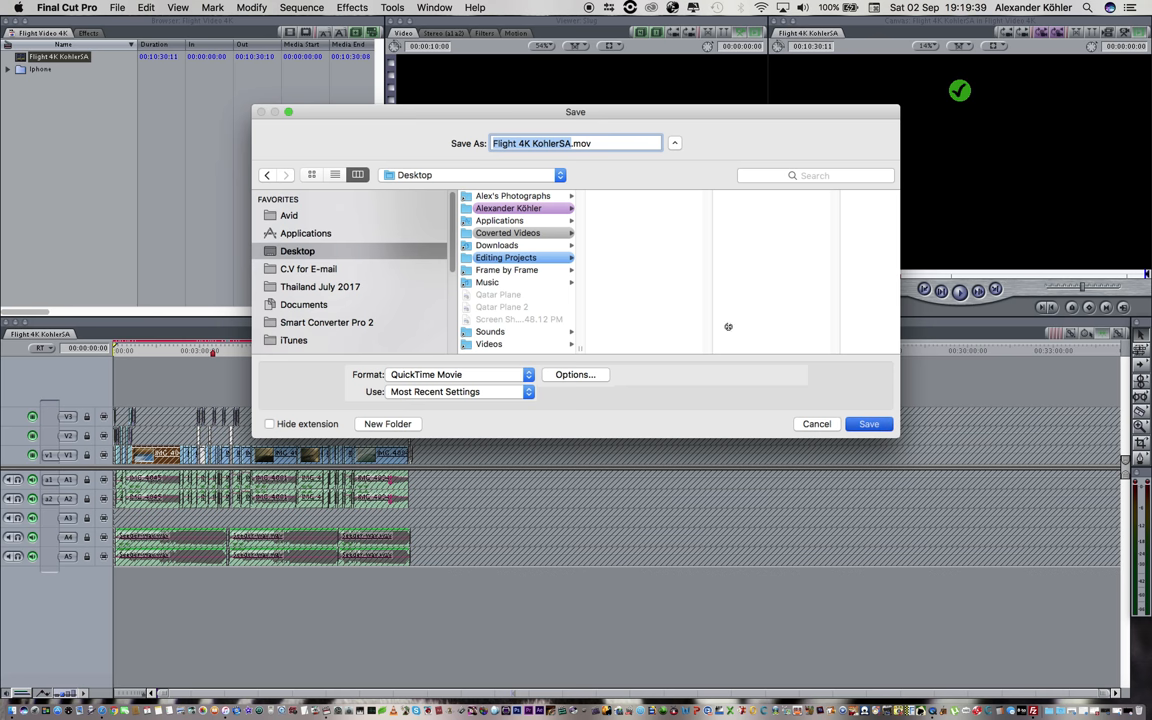
# Step: Save the ProRes export to the Desktop
pyautogui.click(868, 424)
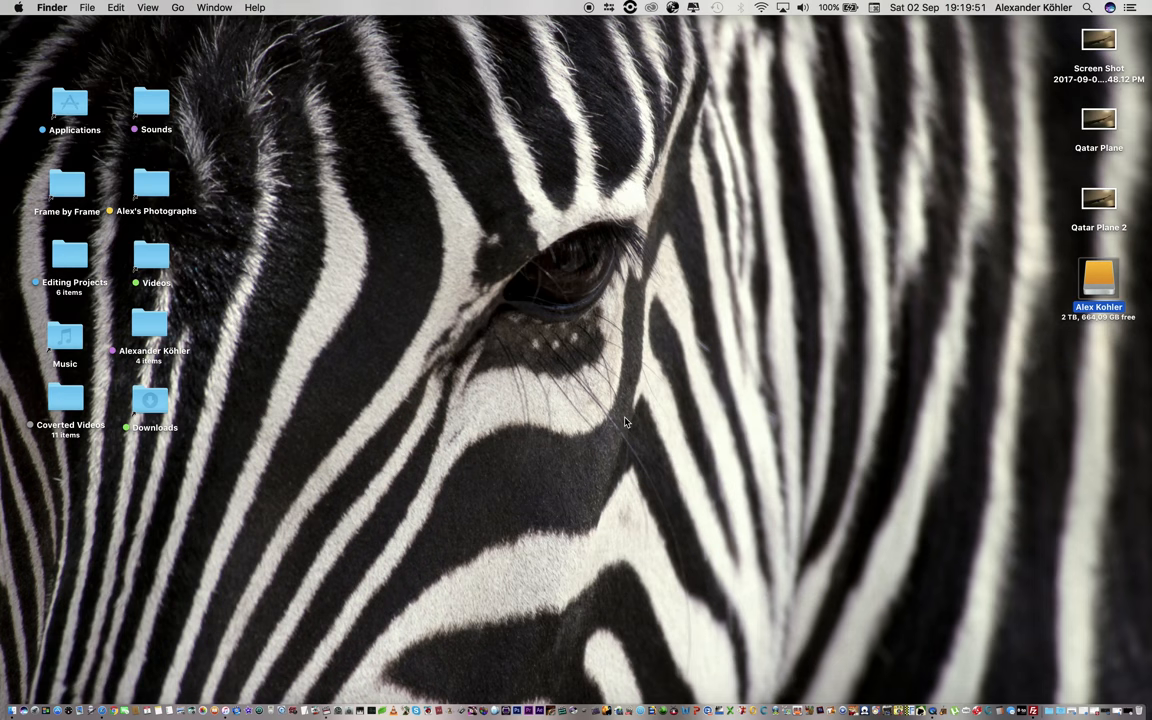
pyautogui.moveTo(938, 300)
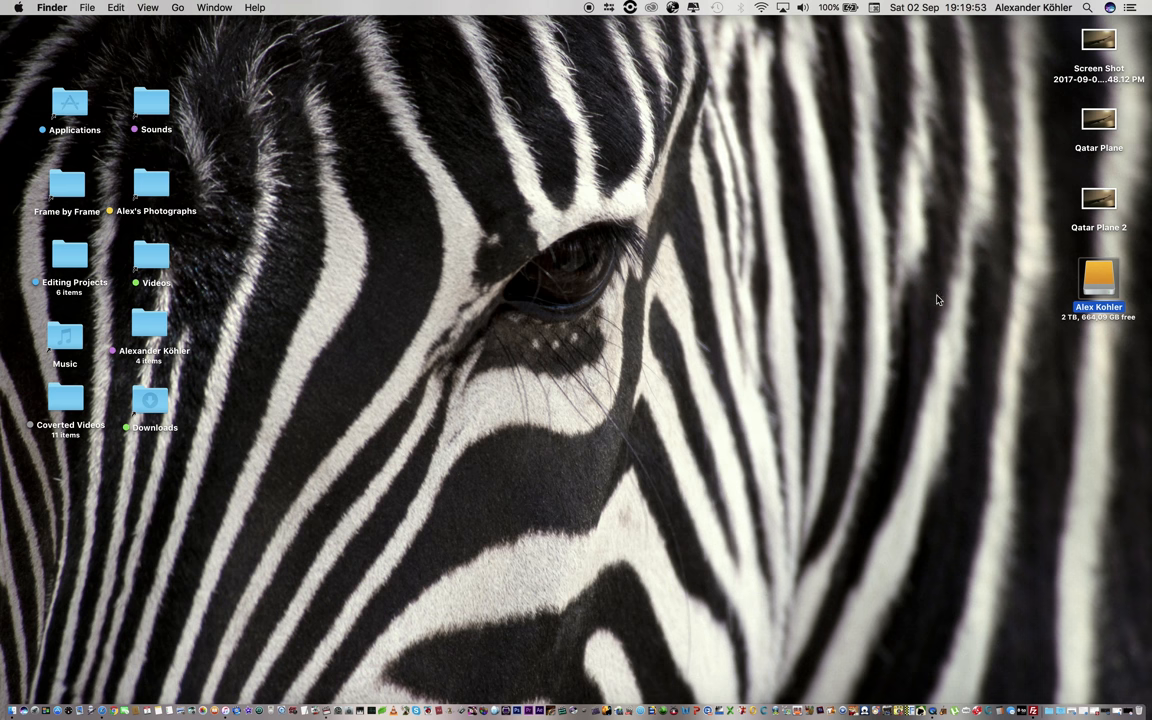
# Step: Locate the Flight Video 4K Apple Pro Res movie in Thailand July 2017 > Exports and view it in QuickTime Player
pyautogui.doubleClick(1098, 280)
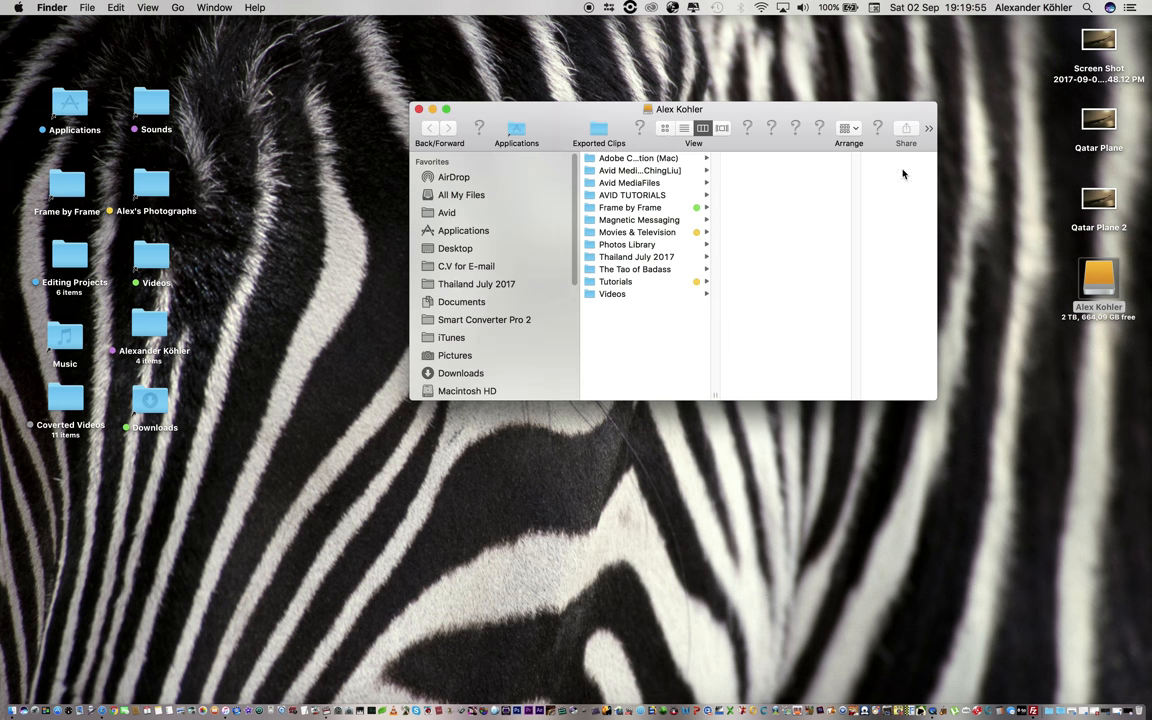
pyautogui.click(636, 256)
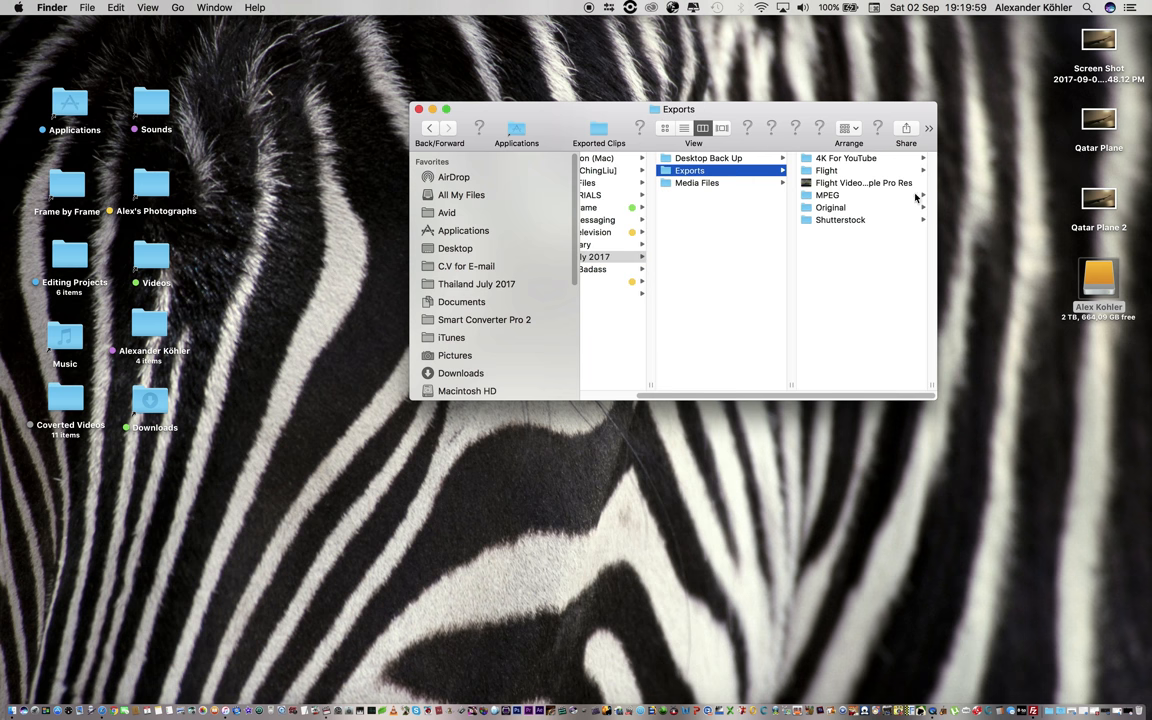
pyautogui.click(864, 184)
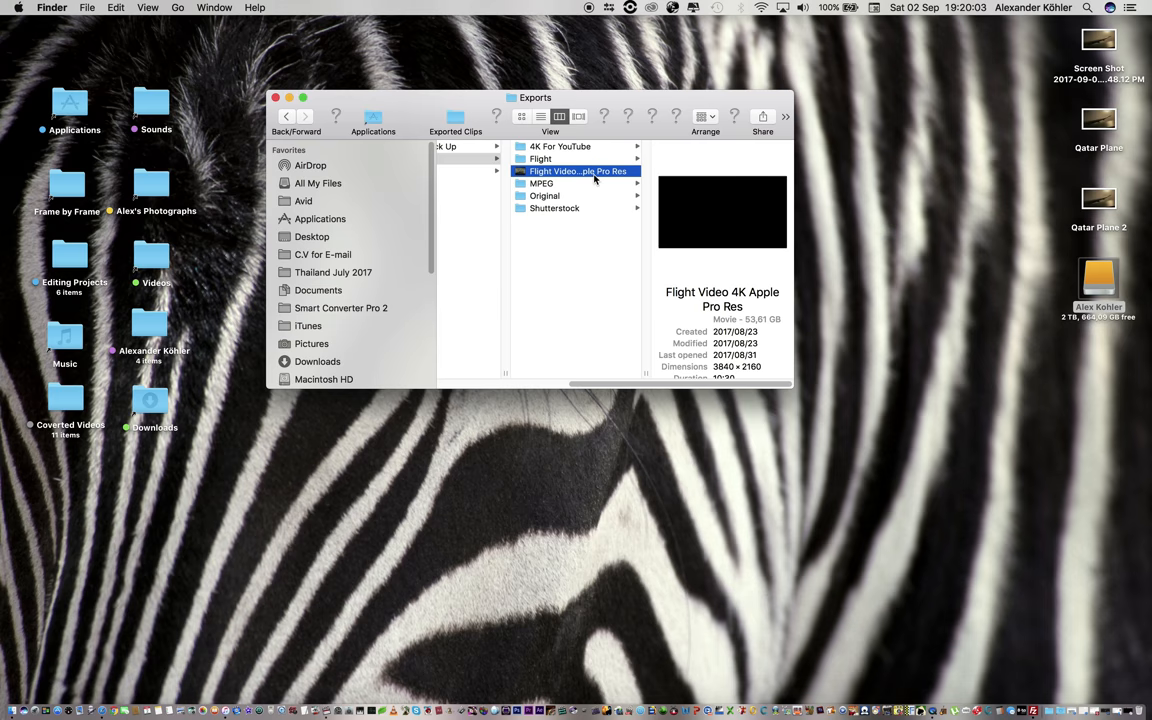
pyautogui.click(242, 8)
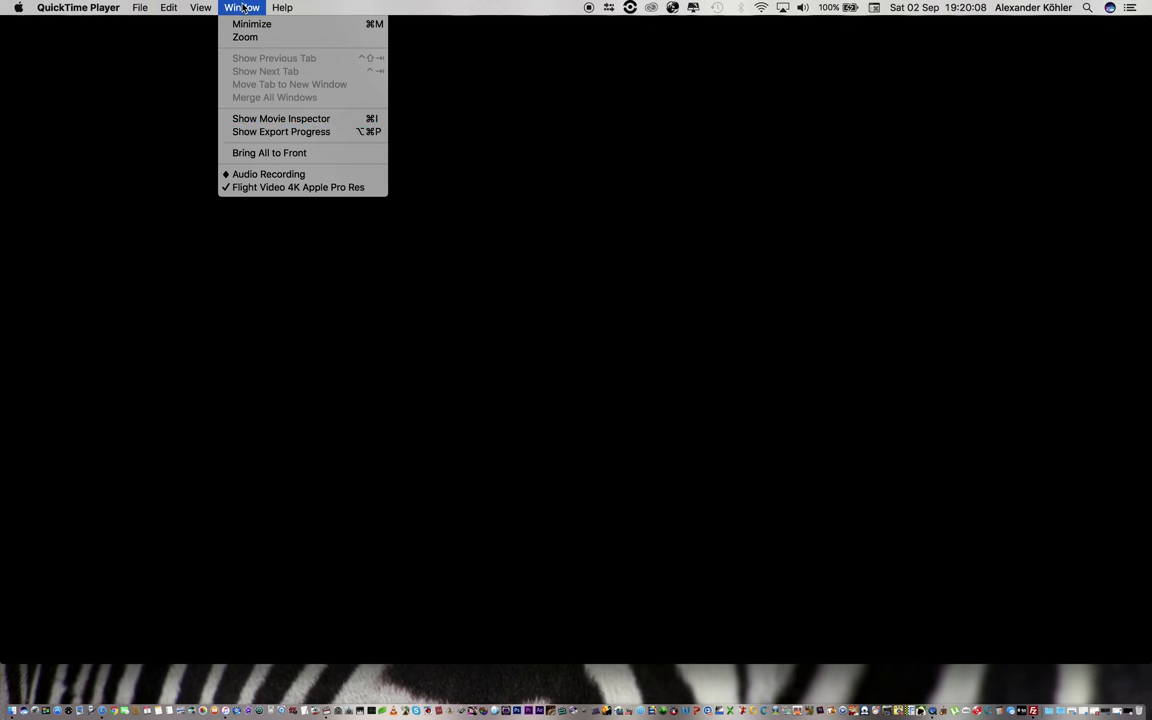
# Step: Inspect the movie's format and data rate, scrub through it, then launch Compressor
pyautogui.click(280, 118)
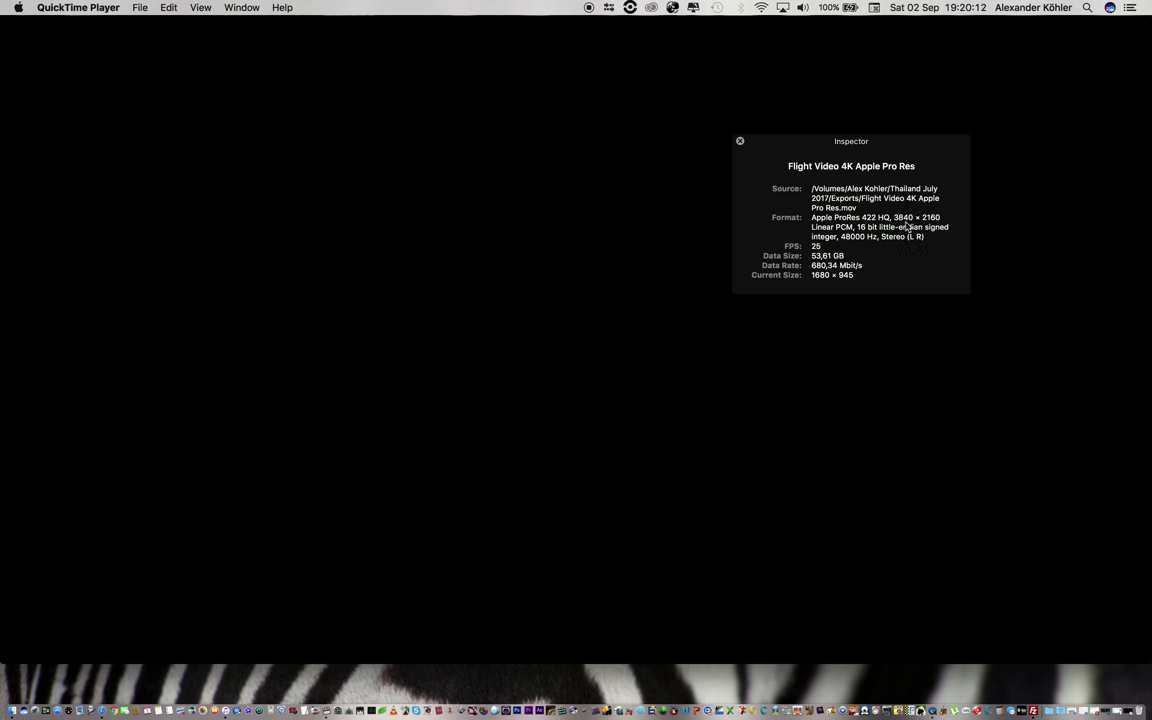
pyautogui.moveTo(892, 244)
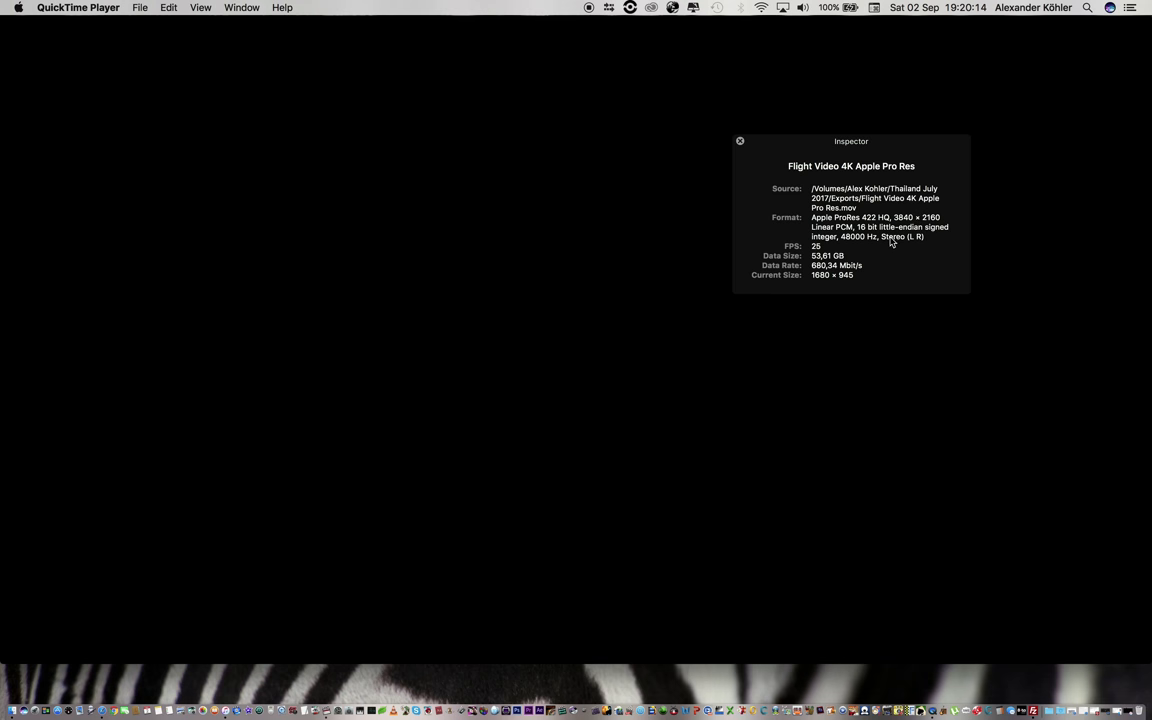
pyautogui.moveTo(818, 264)
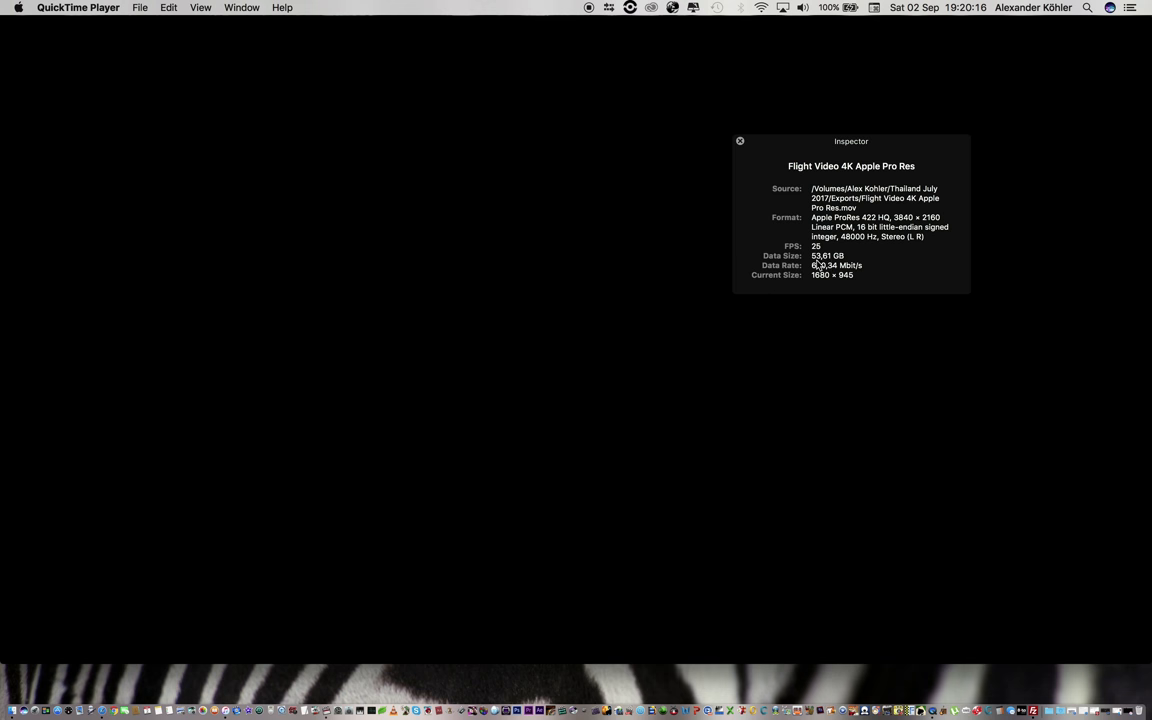
pyautogui.moveTo(790, 276)
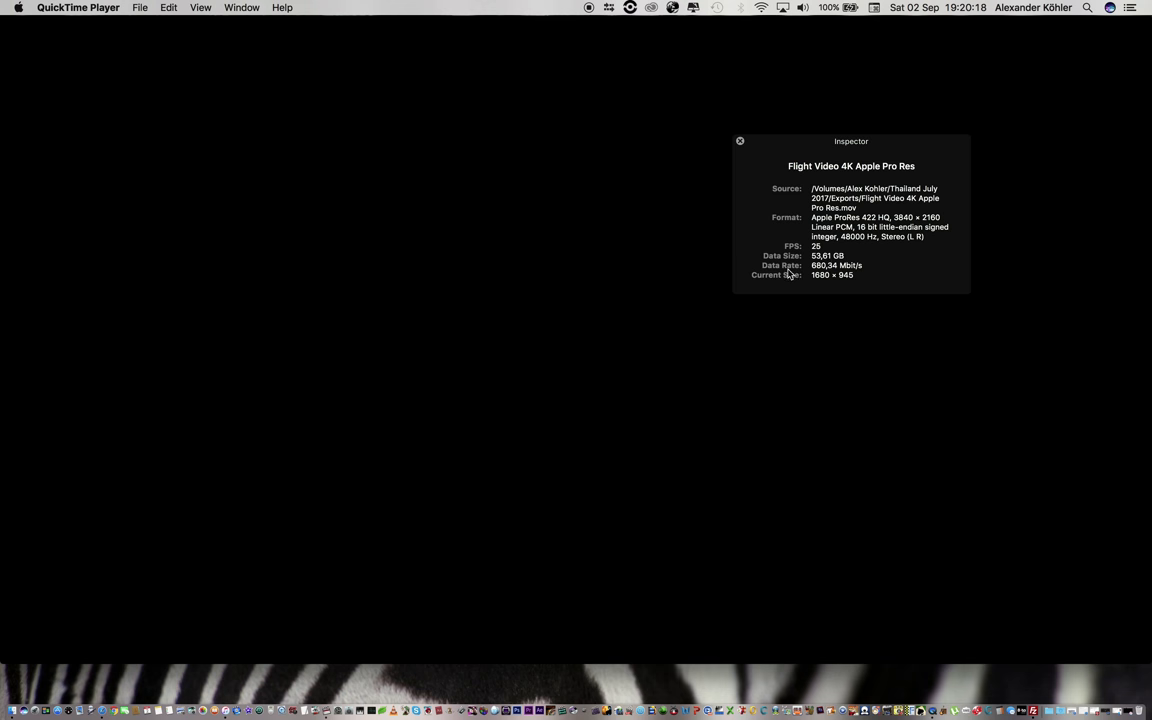
pyautogui.moveTo(836, 276)
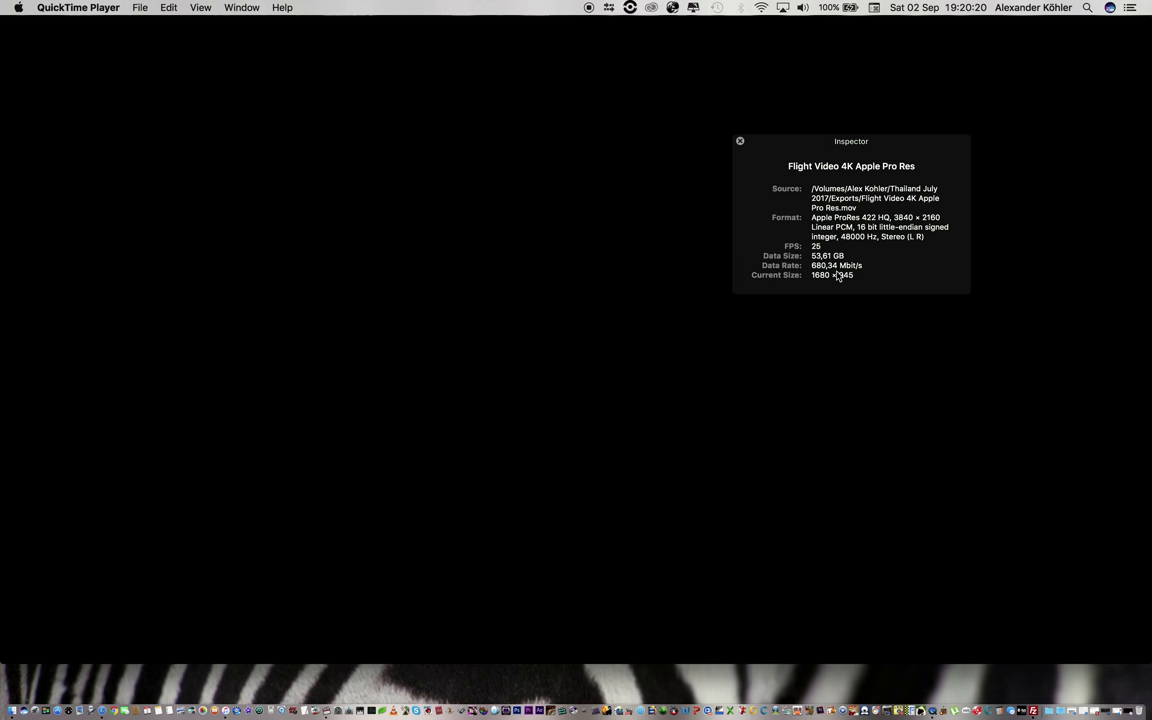
pyautogui.moveTo(870, 256)
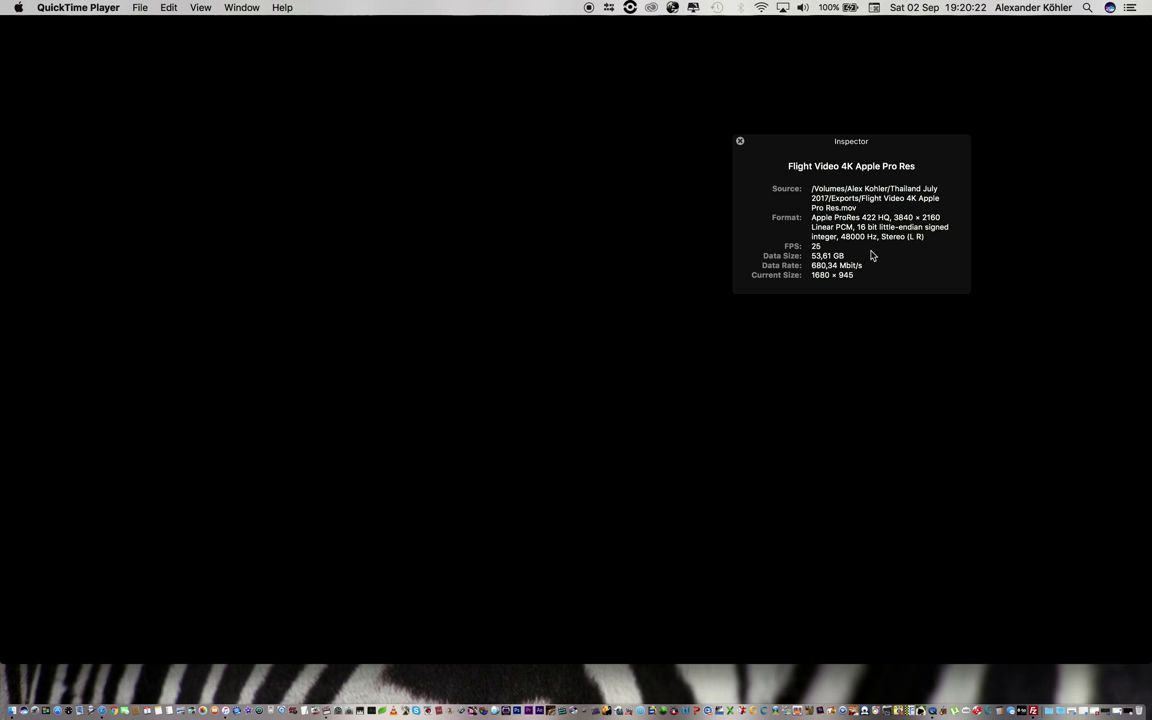
pyautogui.moveTo(848, 264)
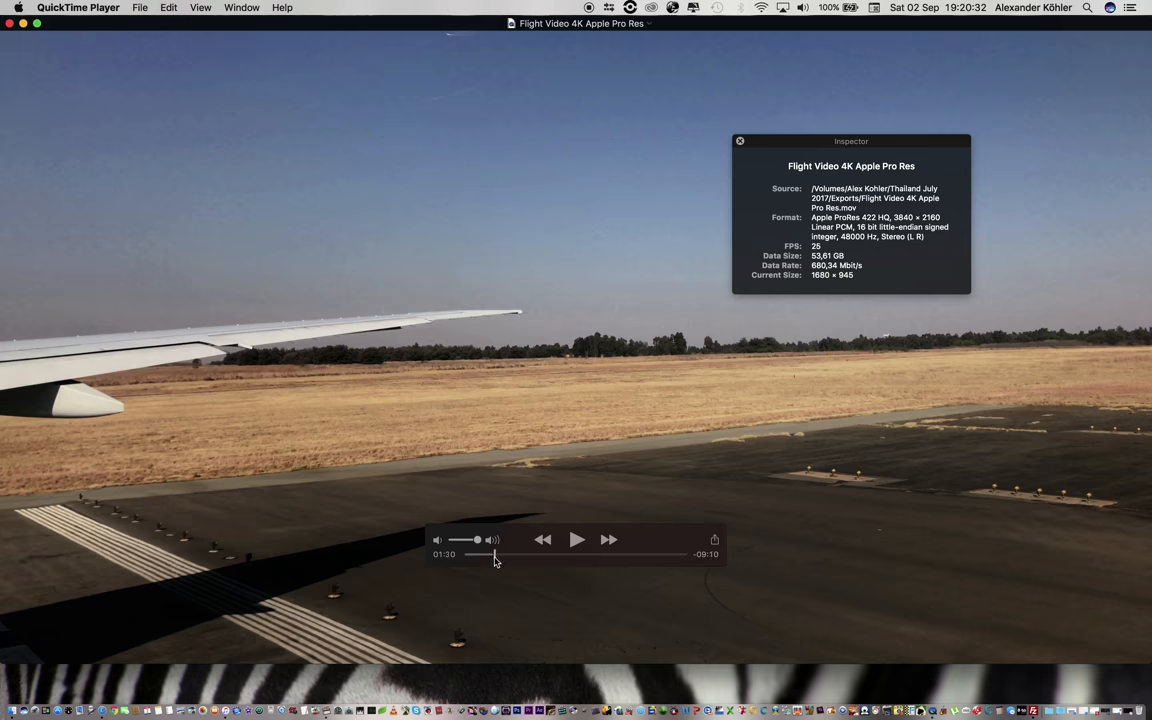
pyautogui.moveTo(496, 554); pyautogui.dragTo(558, 554)
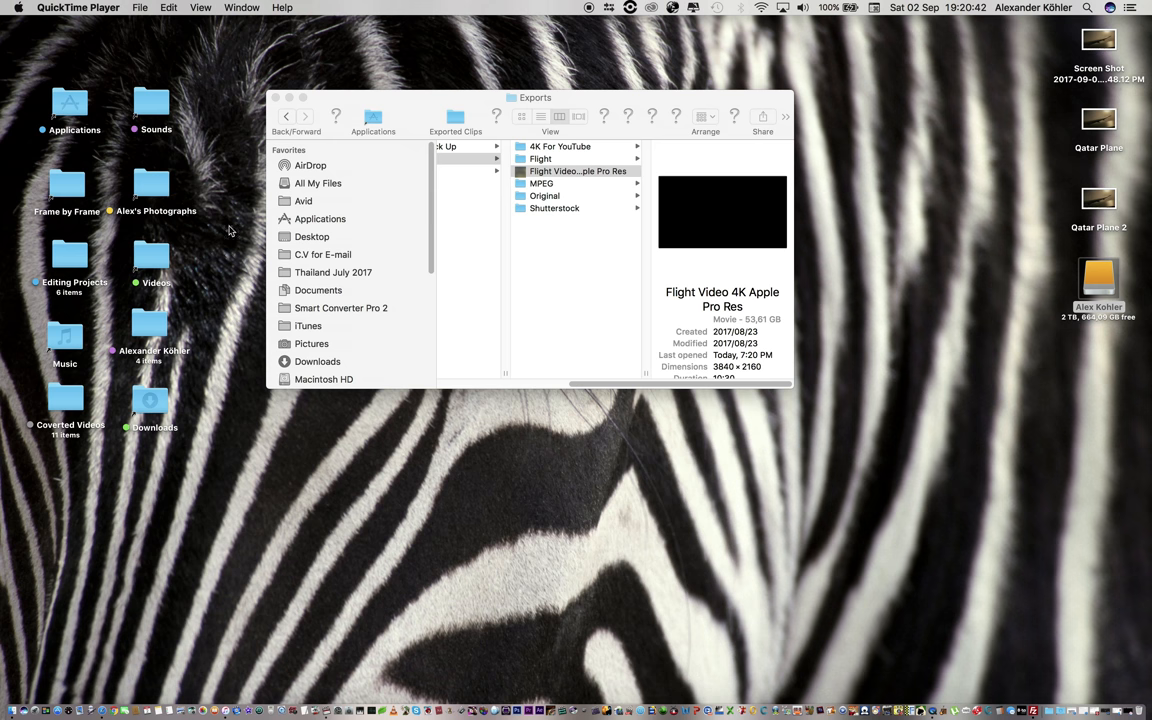
pyautogui.moveTo(320, 670)
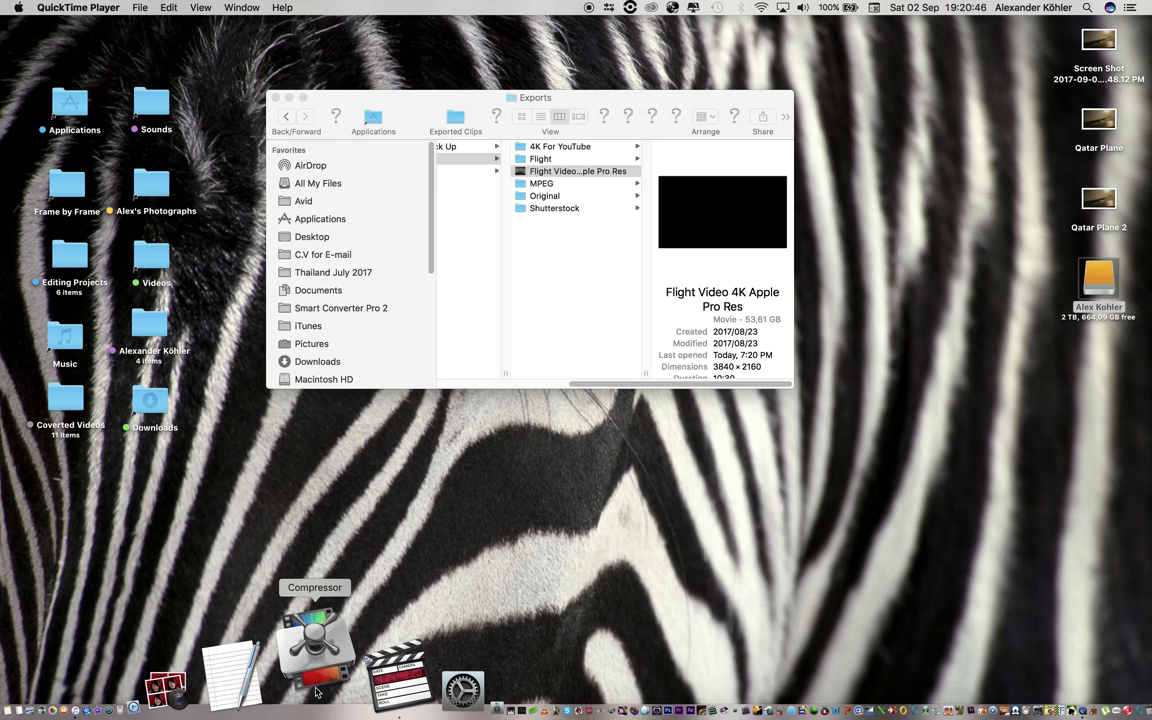
pyautogui.click(316, 650)
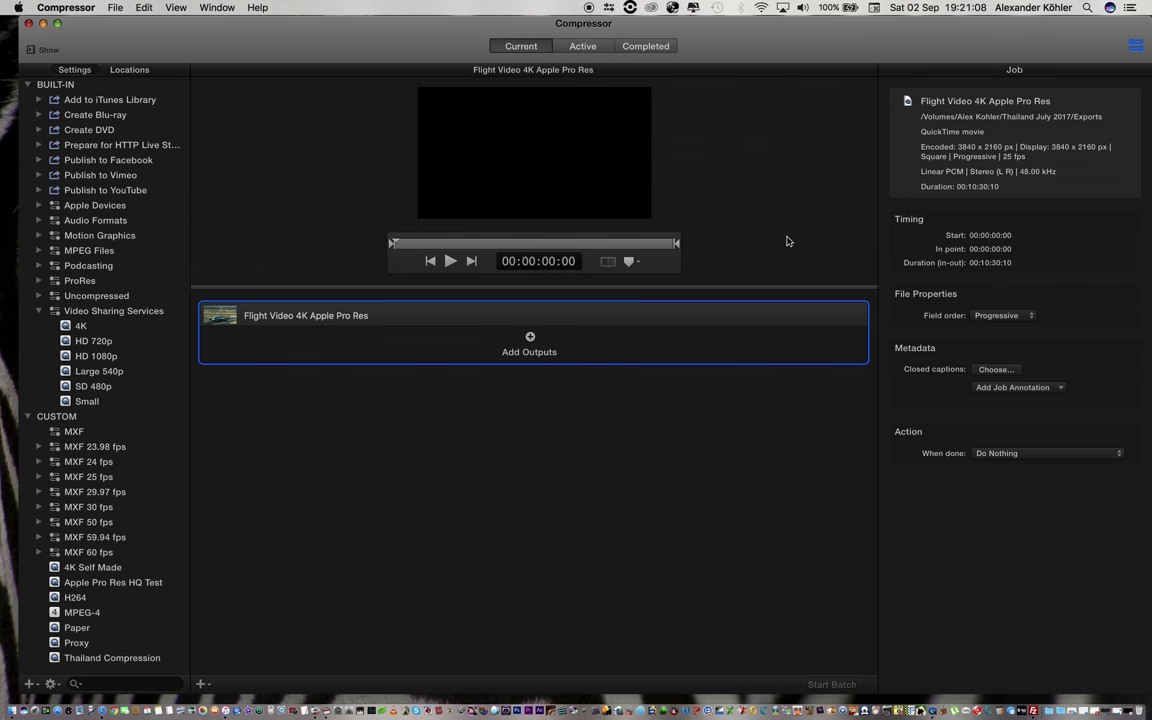
pyautogui.moveTo(108, 364)
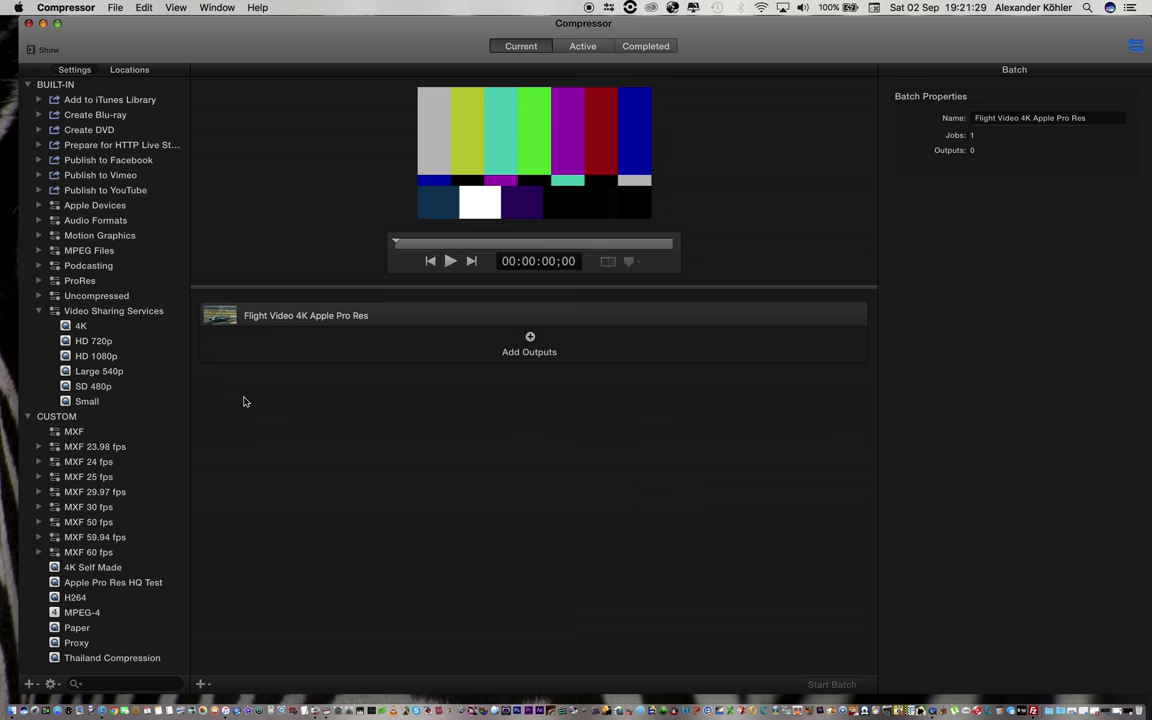
pyautogui.moveTo(80, 336)
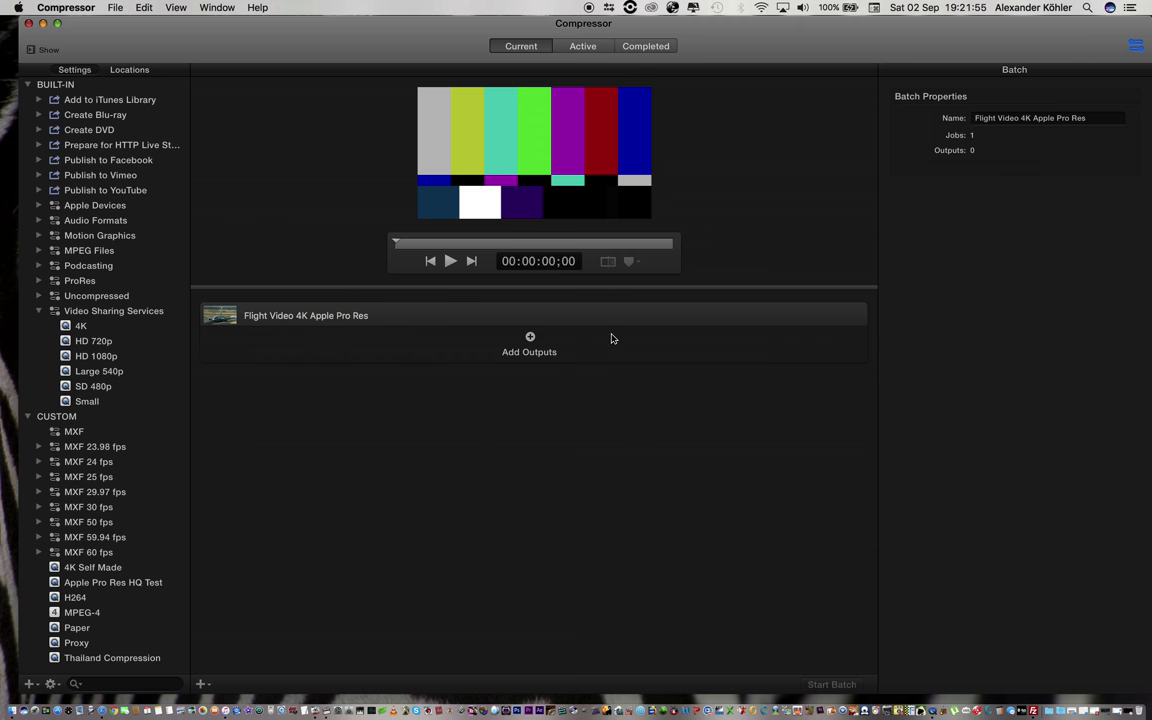
# Step: Add the 4K output preset to the flight video Compressor job
pyautogui.click(528, 336)
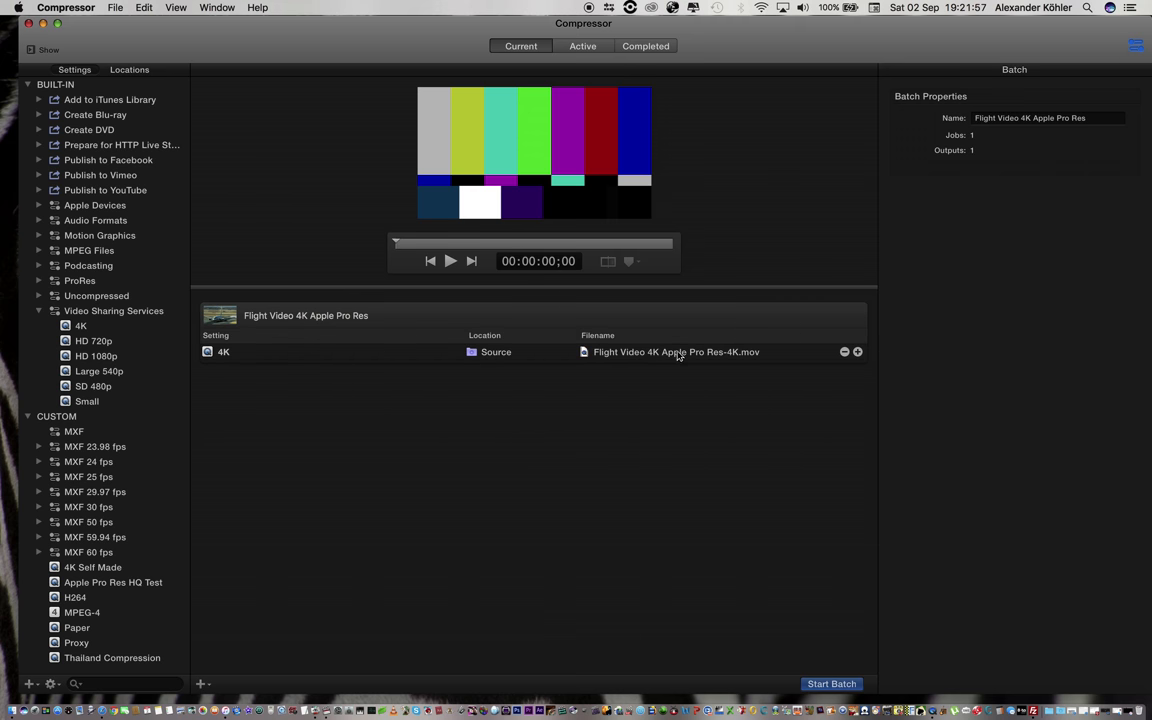
# Step: Set the 4K output's video frame size to 3840 × 2160 and go to its H.264 compression settings
pyautogui.click(676, 352)
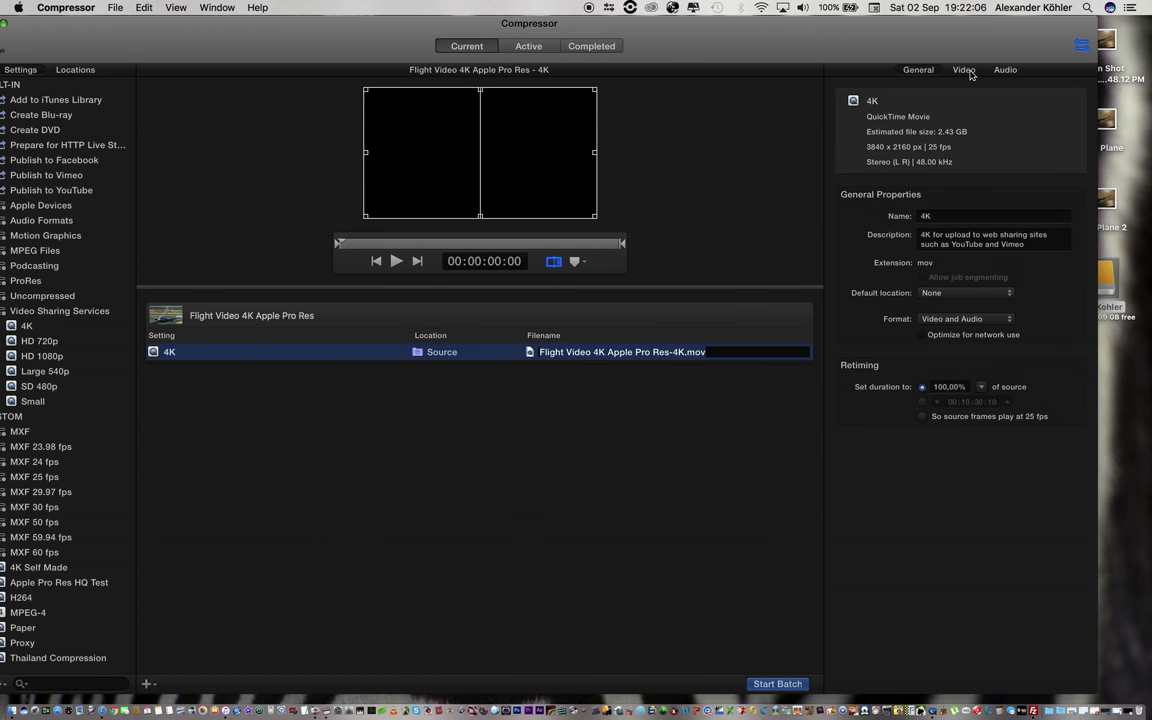
pyautogui.click(964, 68)
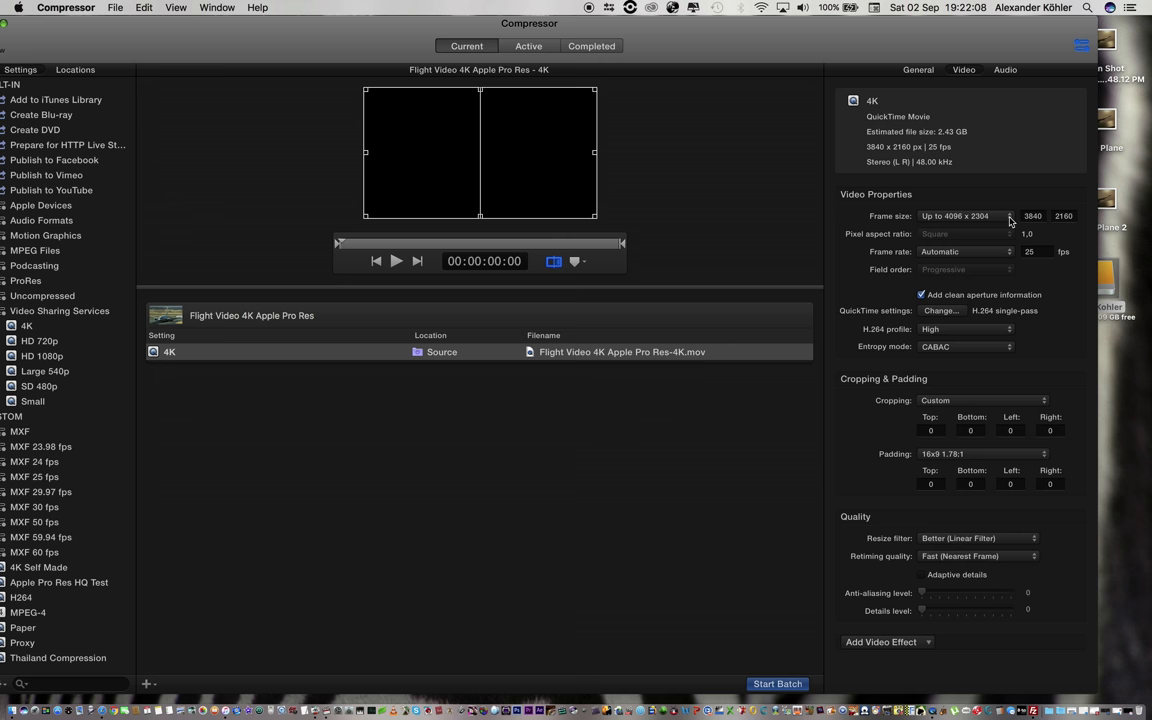
pyautogui.click(964, 216)
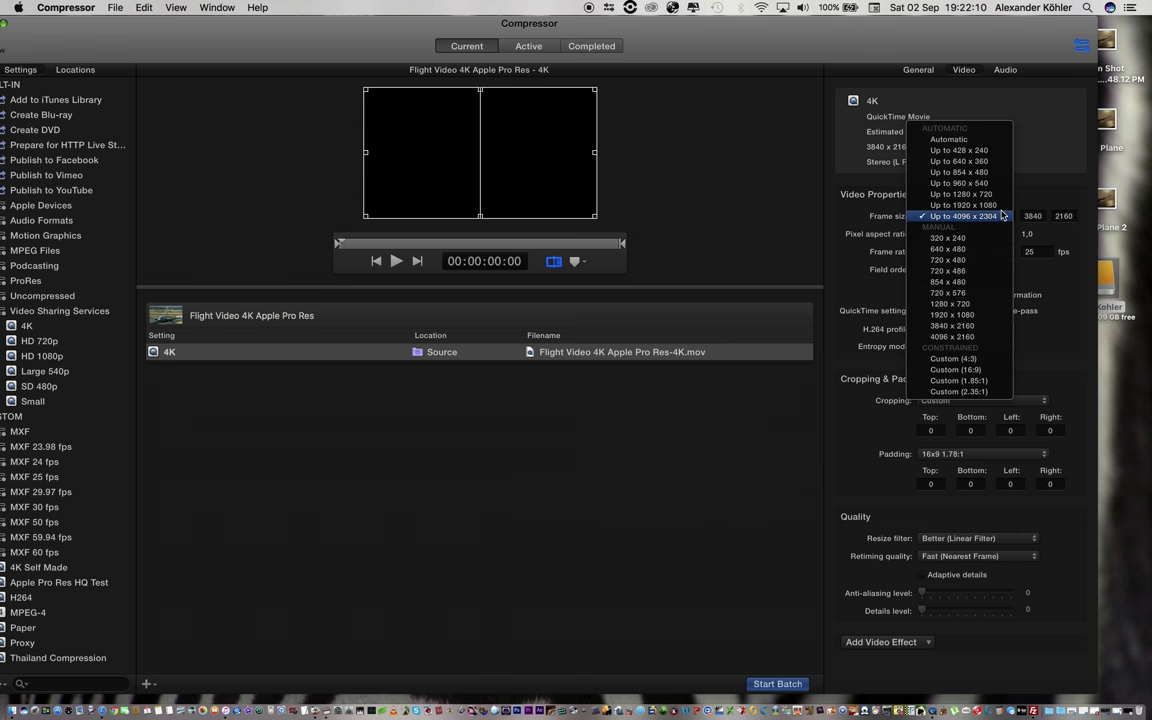
pyautogui.moveTo(970, 324)
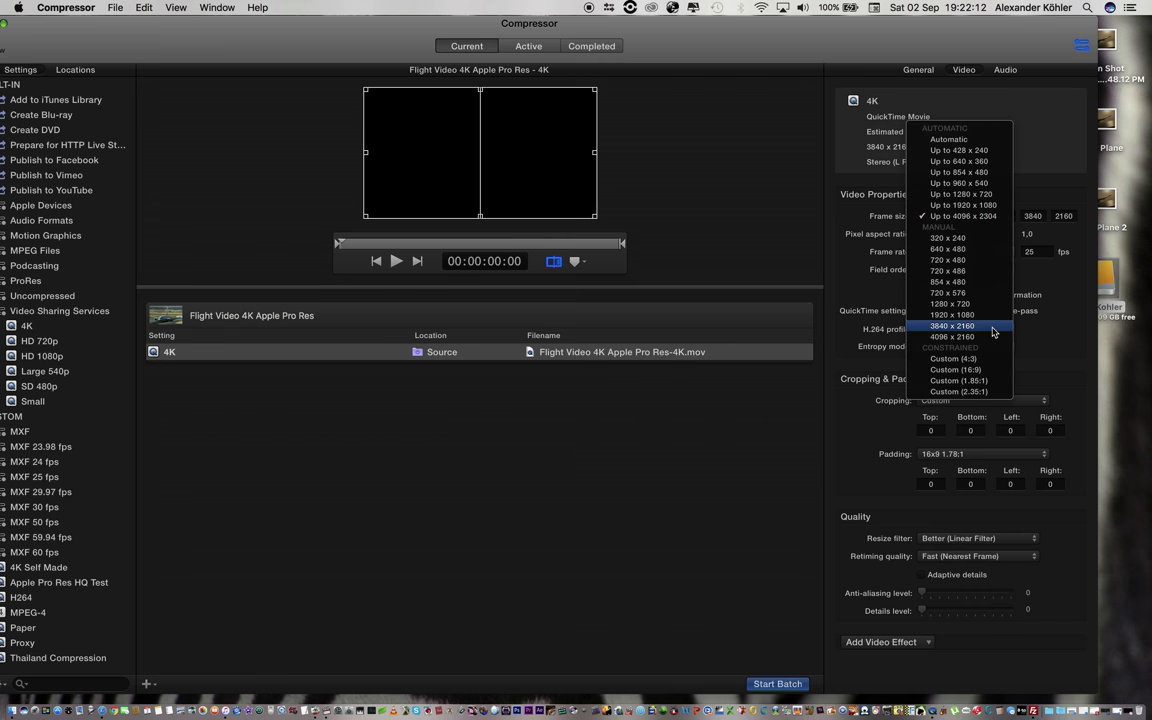
pyautogui.click(952, 326)
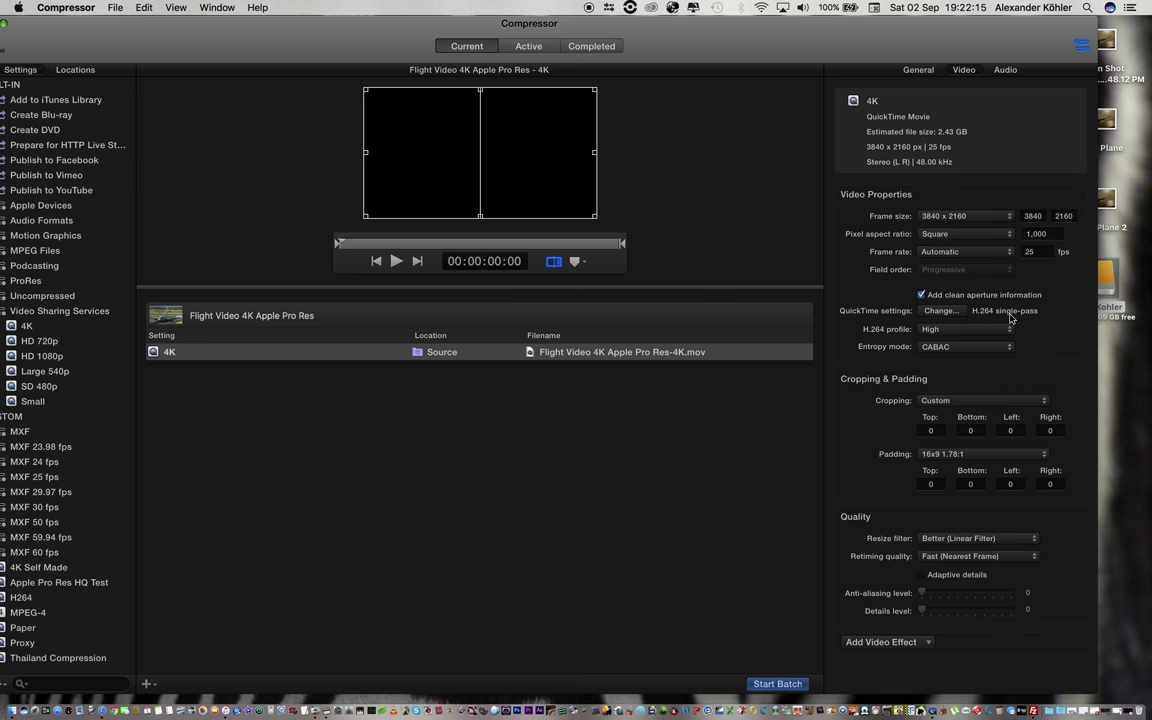
pyautogui.moveTo(982, 286)
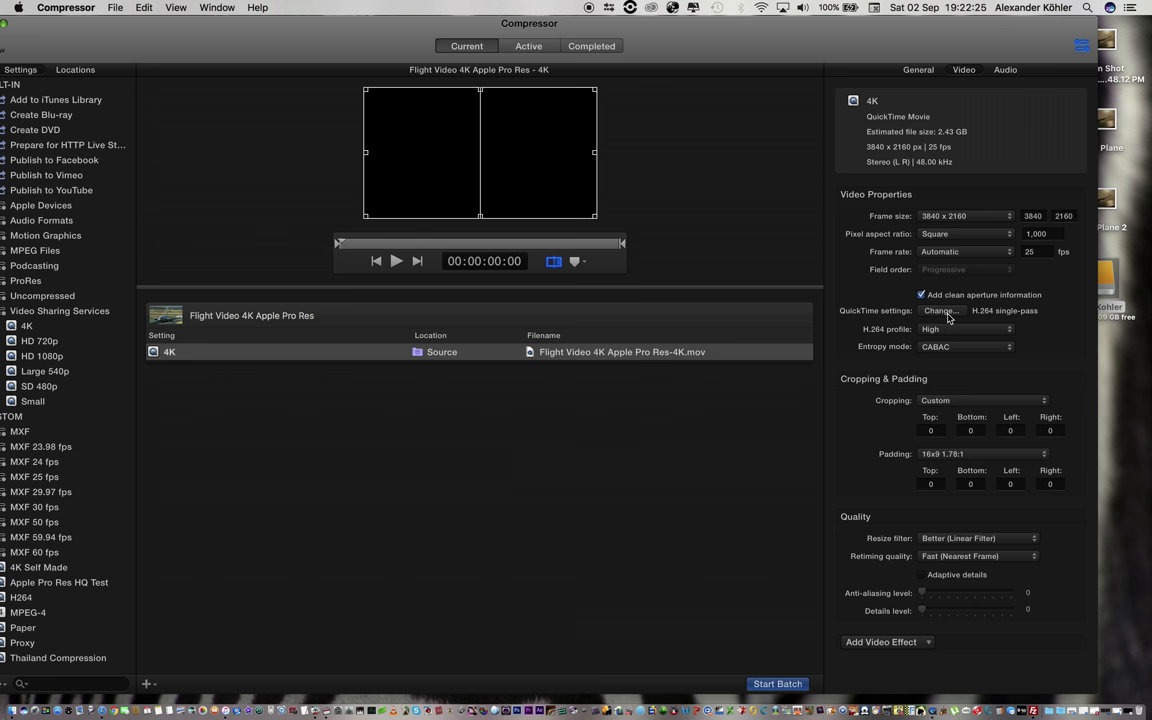
pyautogui.click(940, 310)
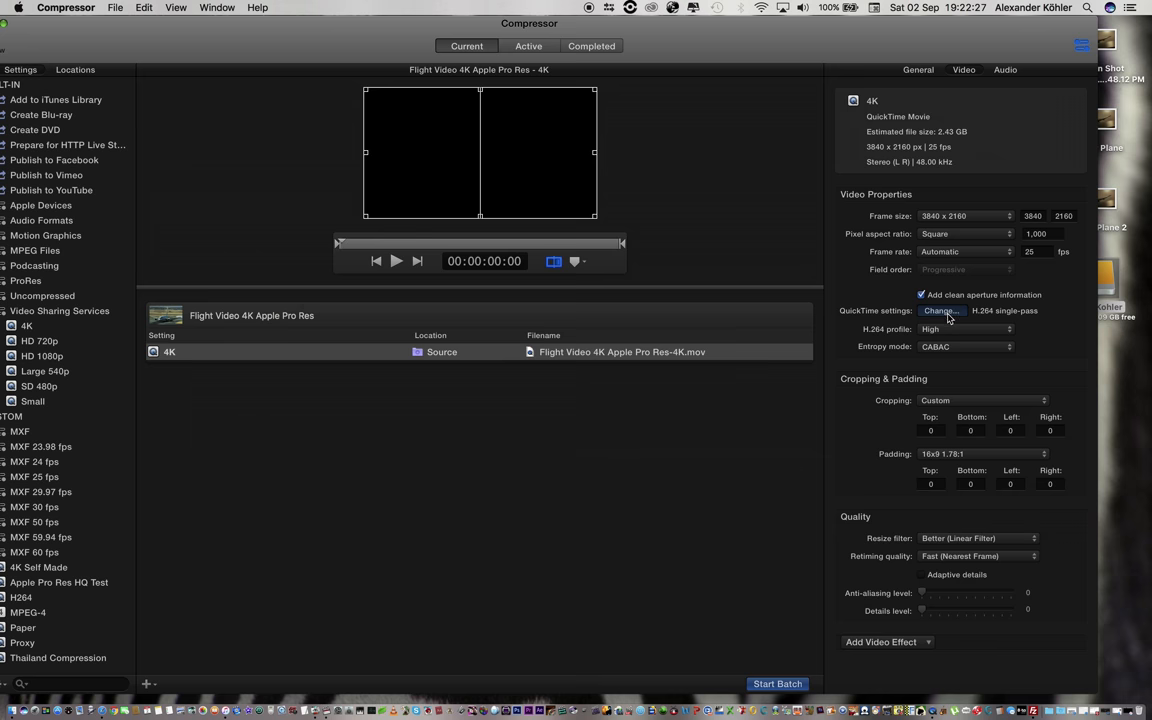
# Step: Restrict the H.264 data rate to 50000 kbits/sec and confirm
pyautogui.click(940, 312)
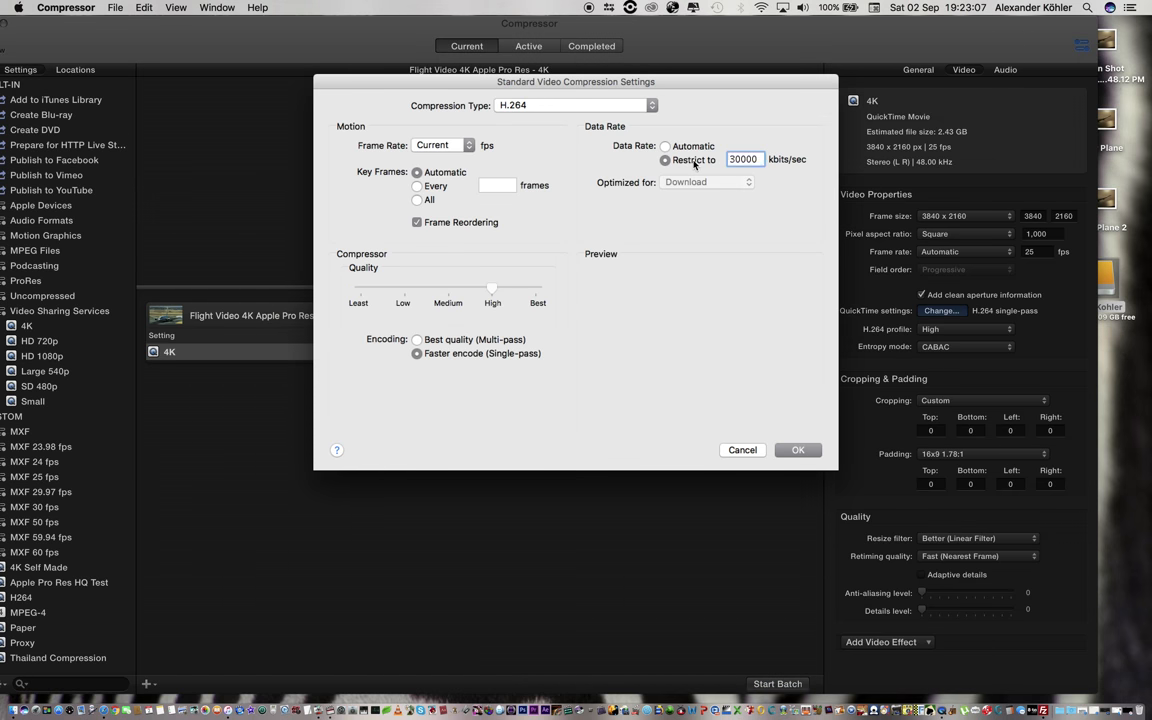
pyautogui.write('5')
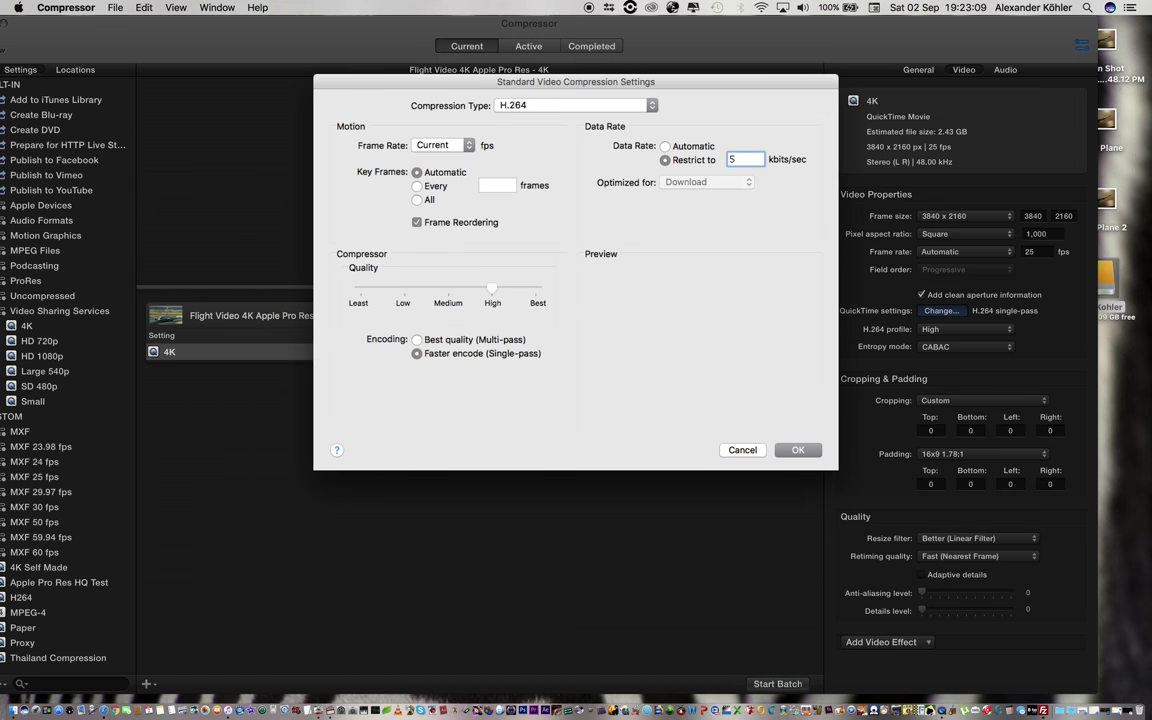
pyautogui.write('50000')
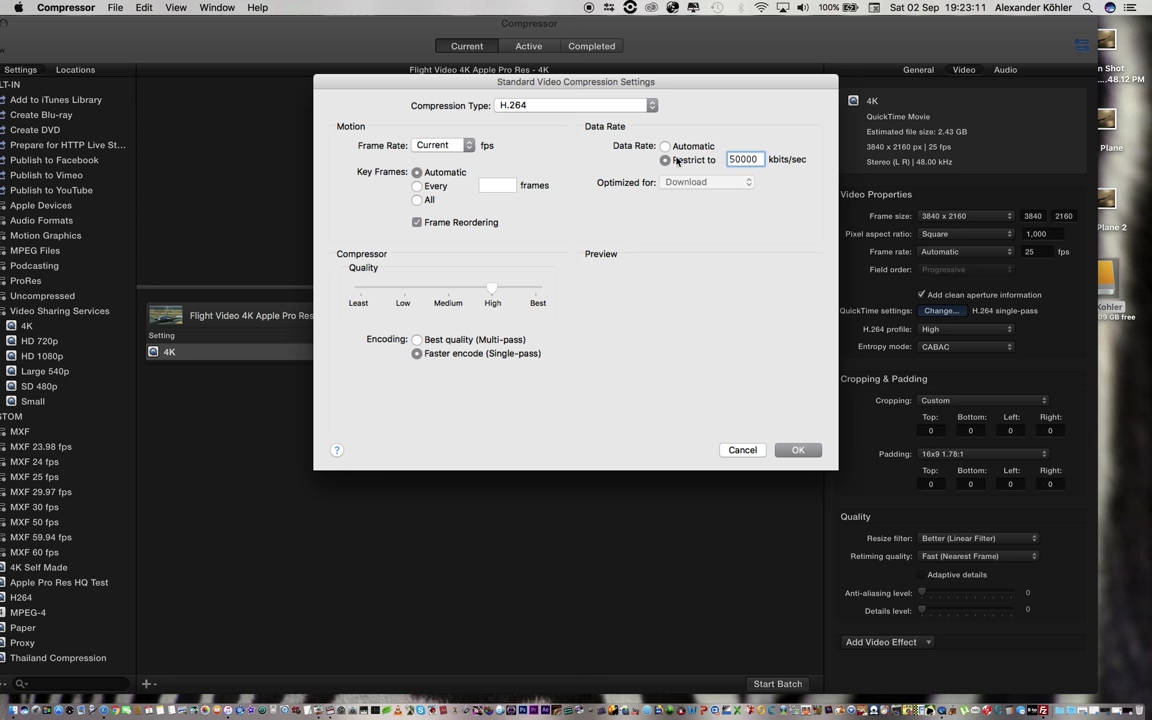
pyautogui.click(798, 448)
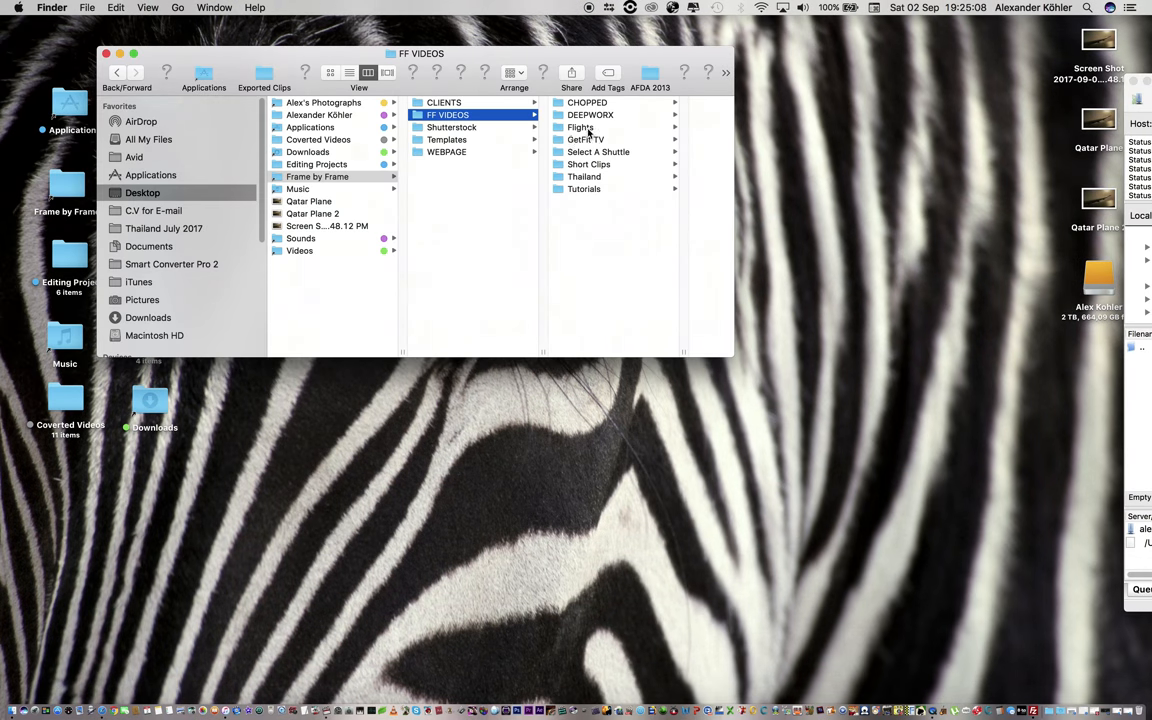
# Step: Open Qatar Airways Flight.mov from the Flights folder and show its Movie Inspector
pyautogui.click(580, 128)
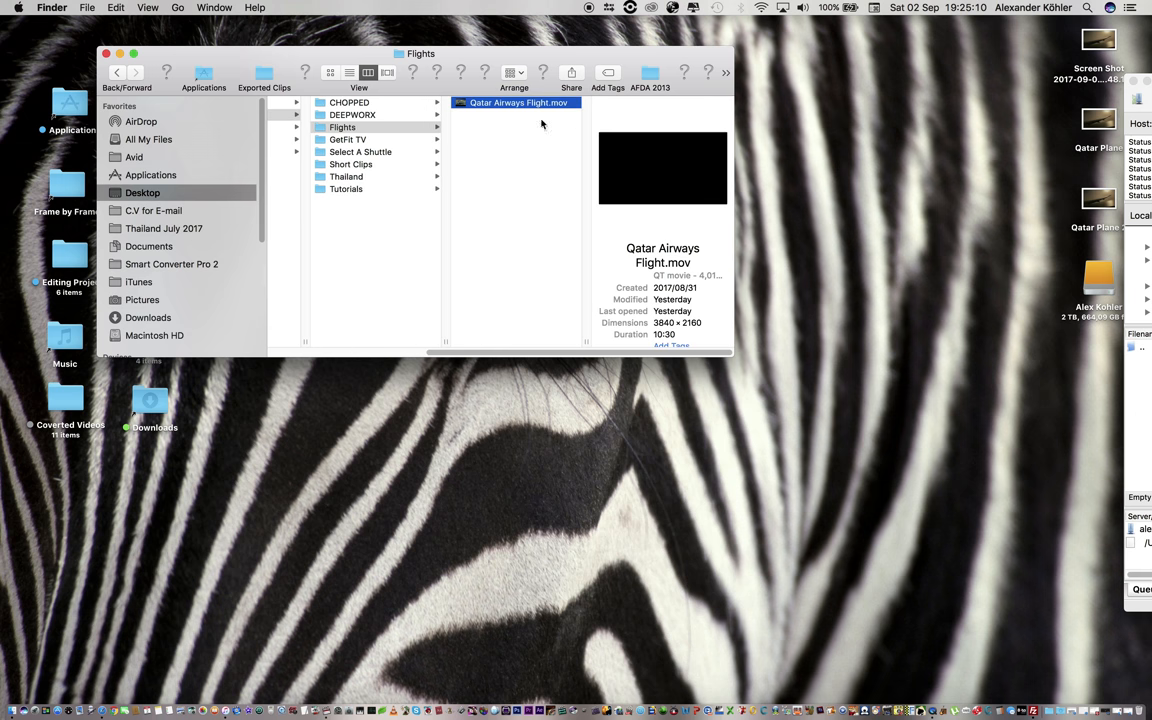
pyautogui.click(242, 8)
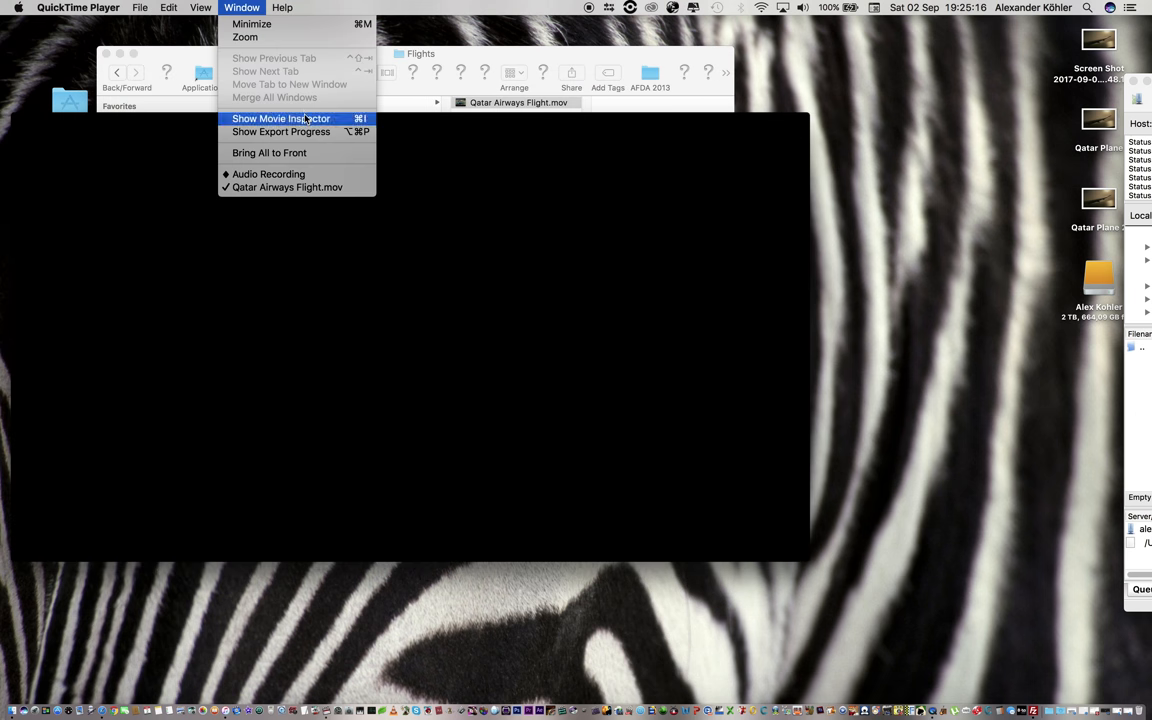
pyautogui.click(280, 118)
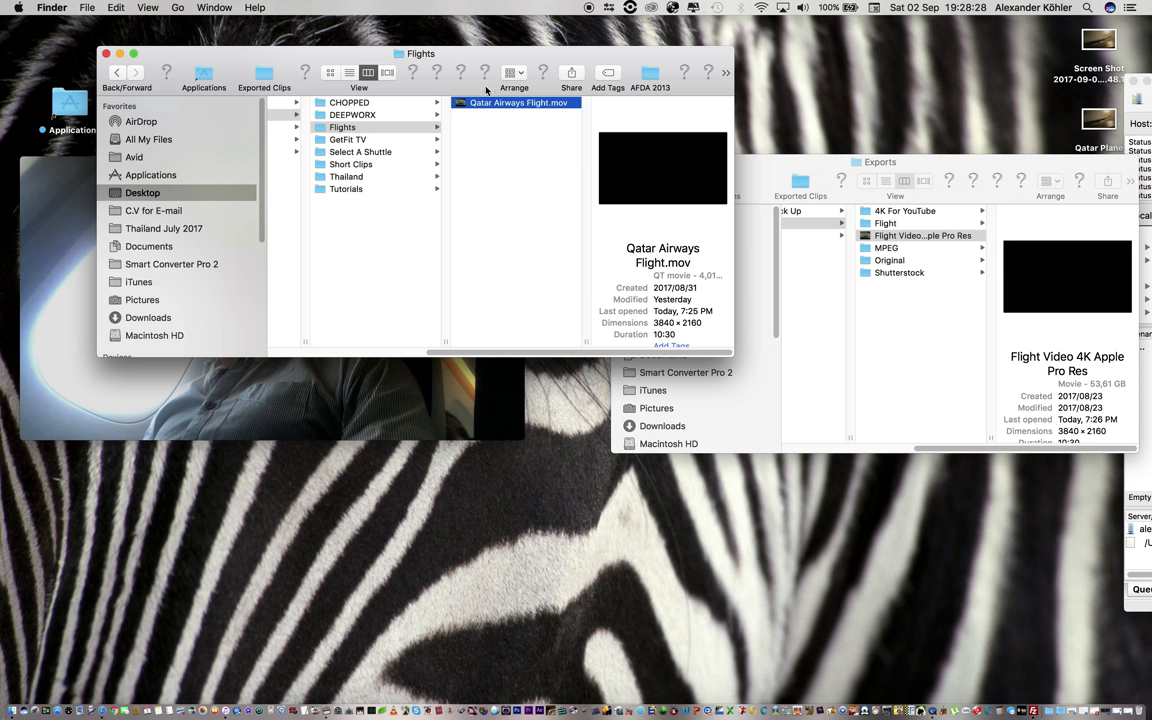
# Step: Reopen Qatar Airways Flight.mov to read its H.264, 3840 x 2160, 25 fps, ~50 Mbit/s details
pyautogui.doubleClick(520, 102)
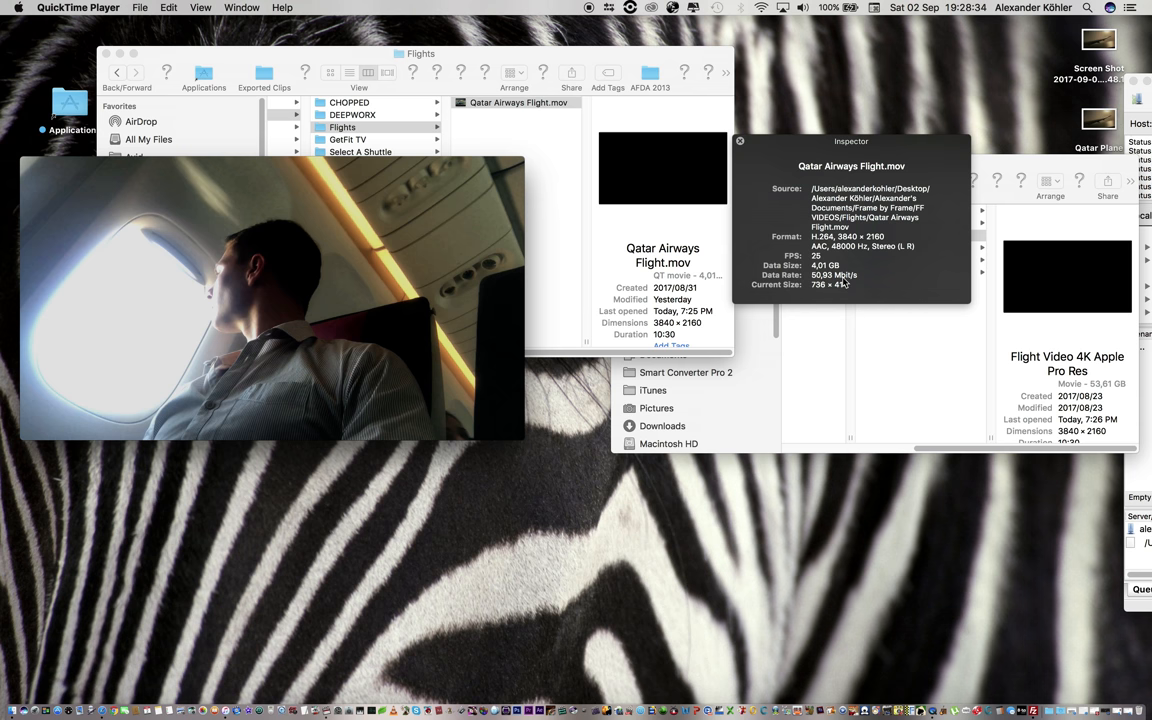
pyautogui.moveTo(844, 284)
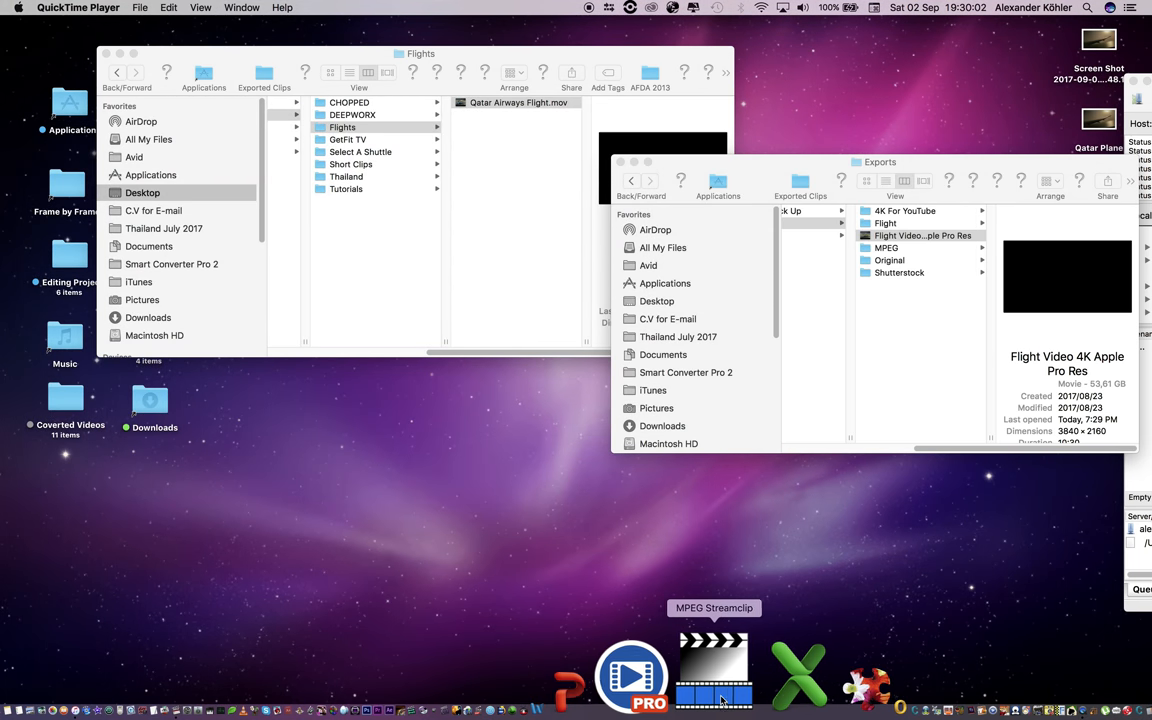
# Step: Start an Export to QuickTime in MPEG Streamclip at 25 fps with Interlaced Scaling off
pyautogui.click(712, 670)
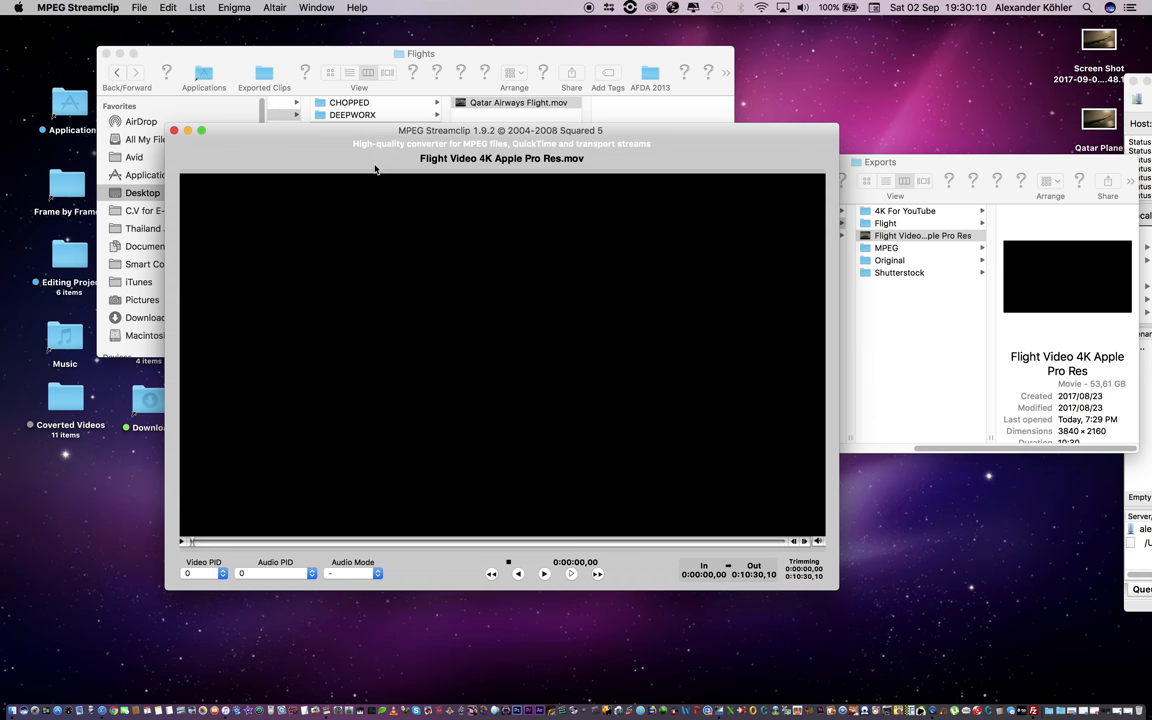
pyautogui.click(140, 8)
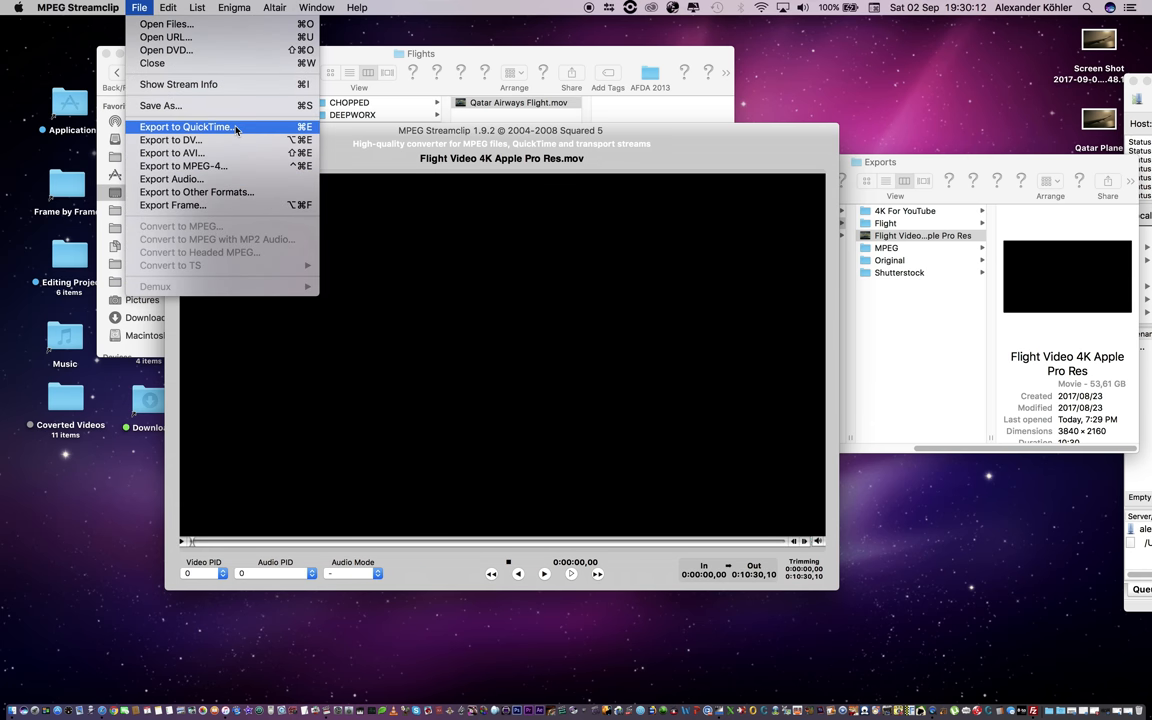
pyautogui.click(188, 126)
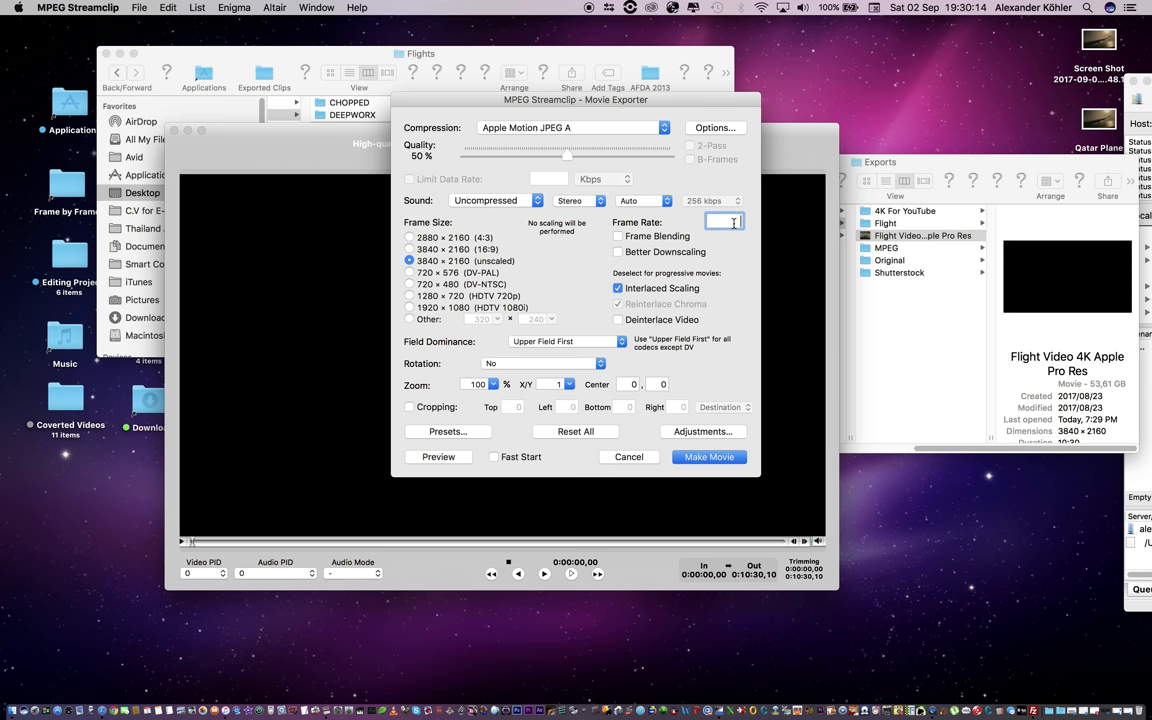
pyautogui.write('25')
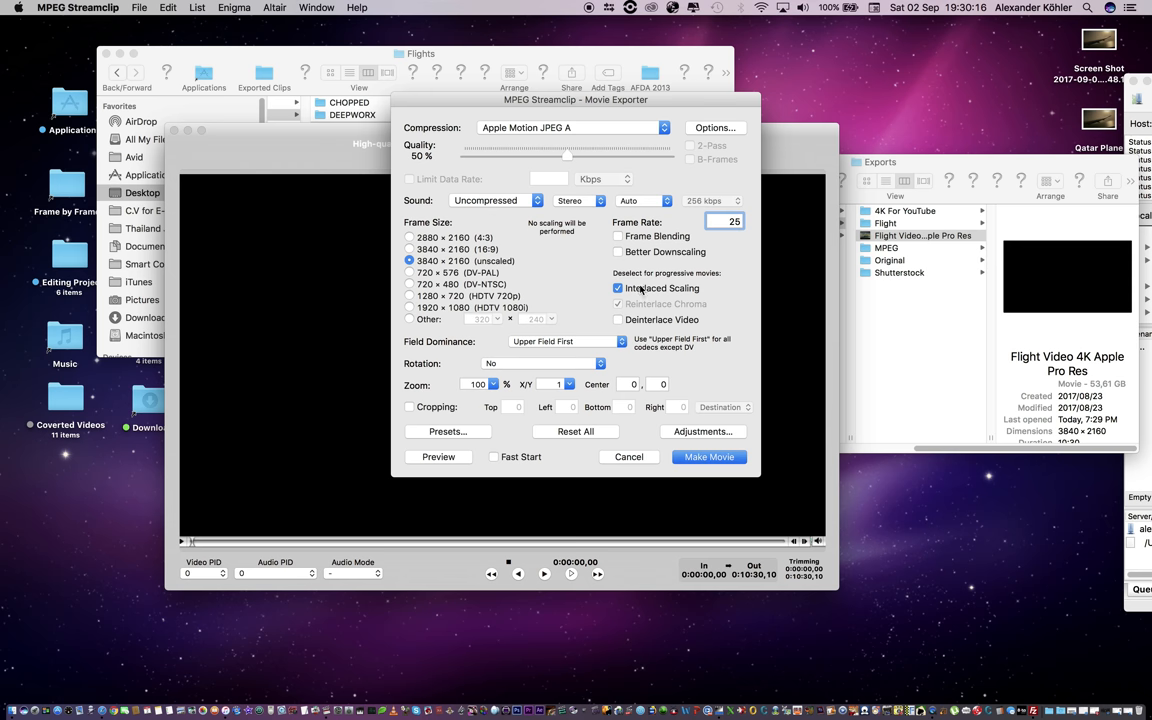
pyautogui.click(616, 288)
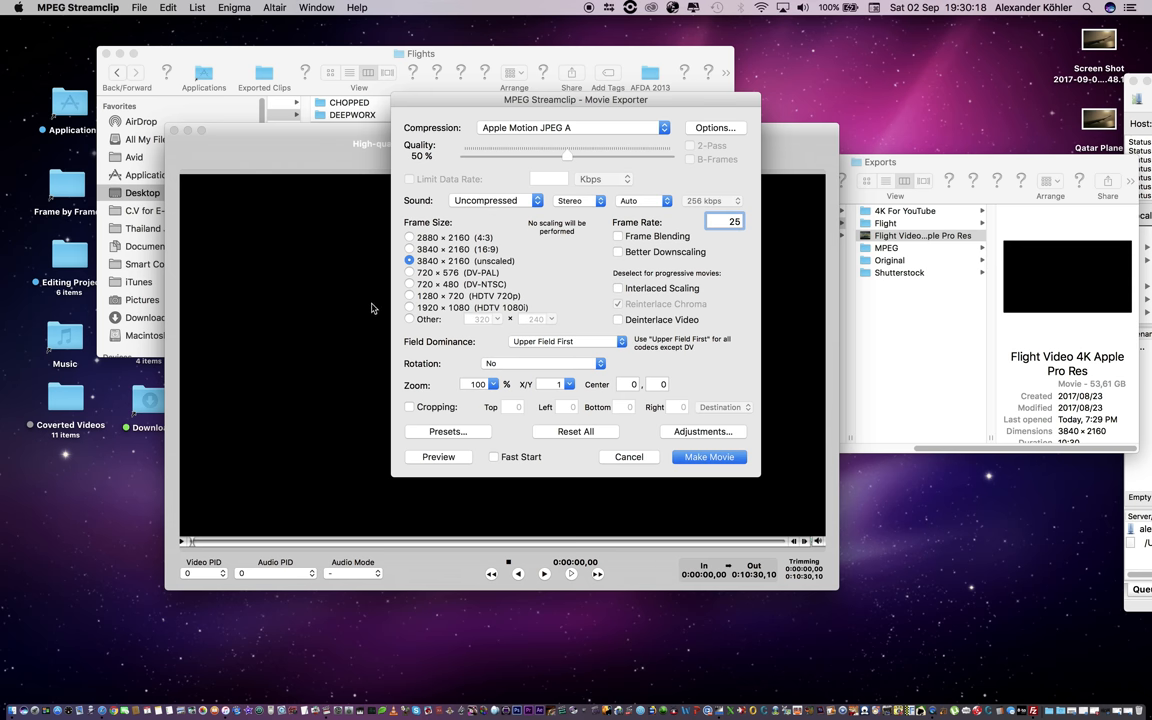
# Step: Set quality 100%, H.264 compression and limit the data rate to 50000 Kbps
pyautogui.moveTo(568, 156); pyautogui.dragTo(668, 156)
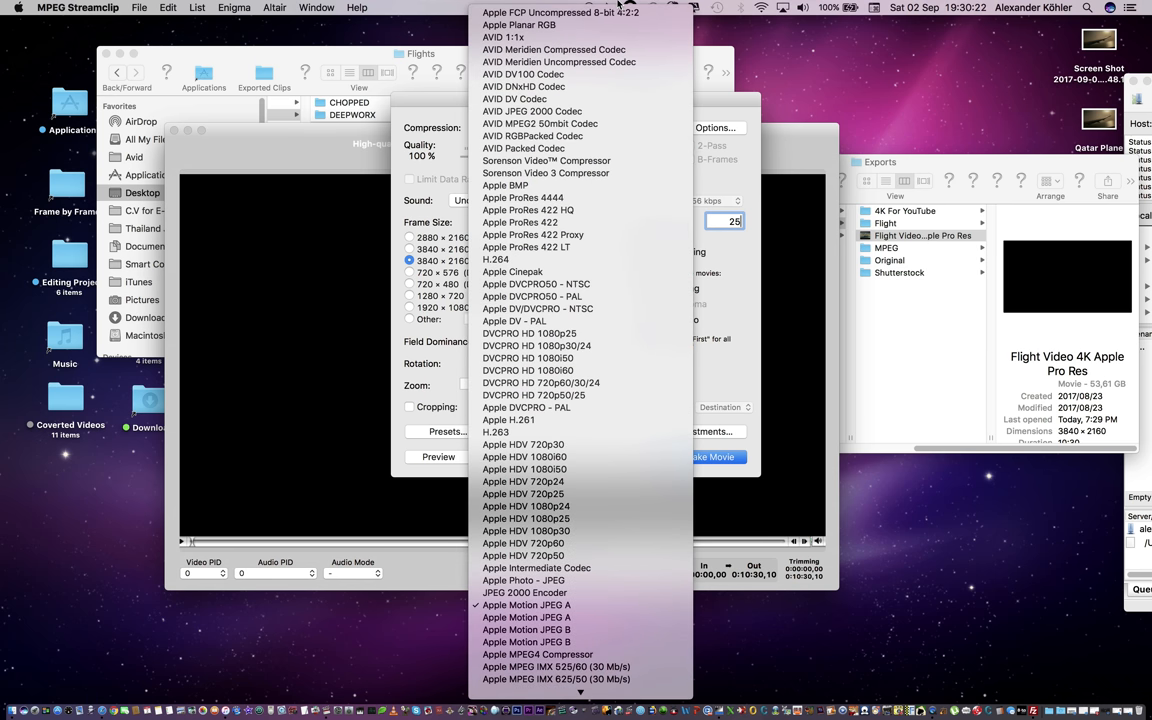
pyautogui.click(496, 260)
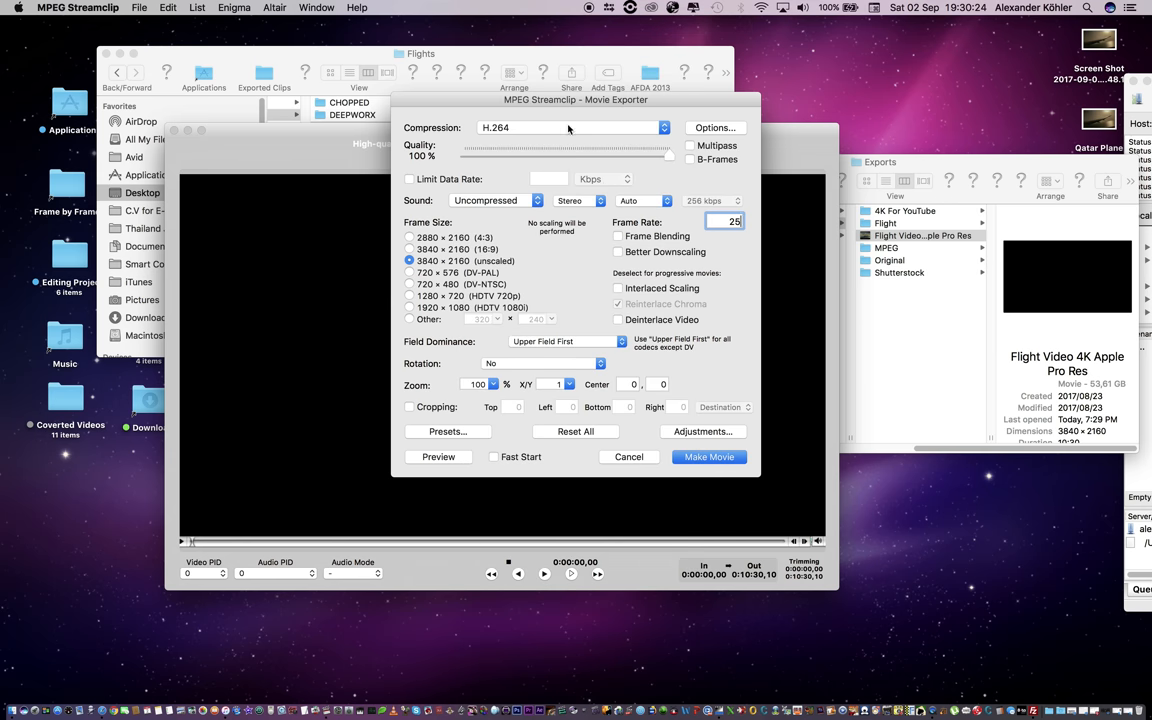
pyautogui.click(408, 180)
pyautogui.write('50000')
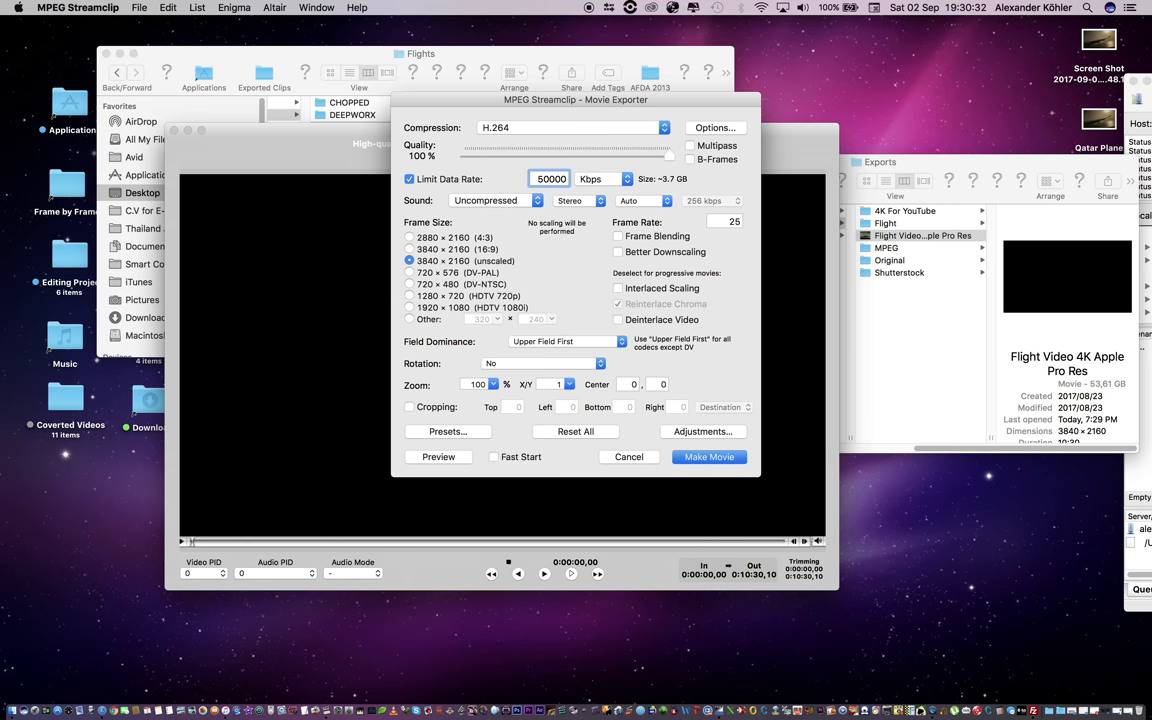
pyautogui.moveTo(674, 188)
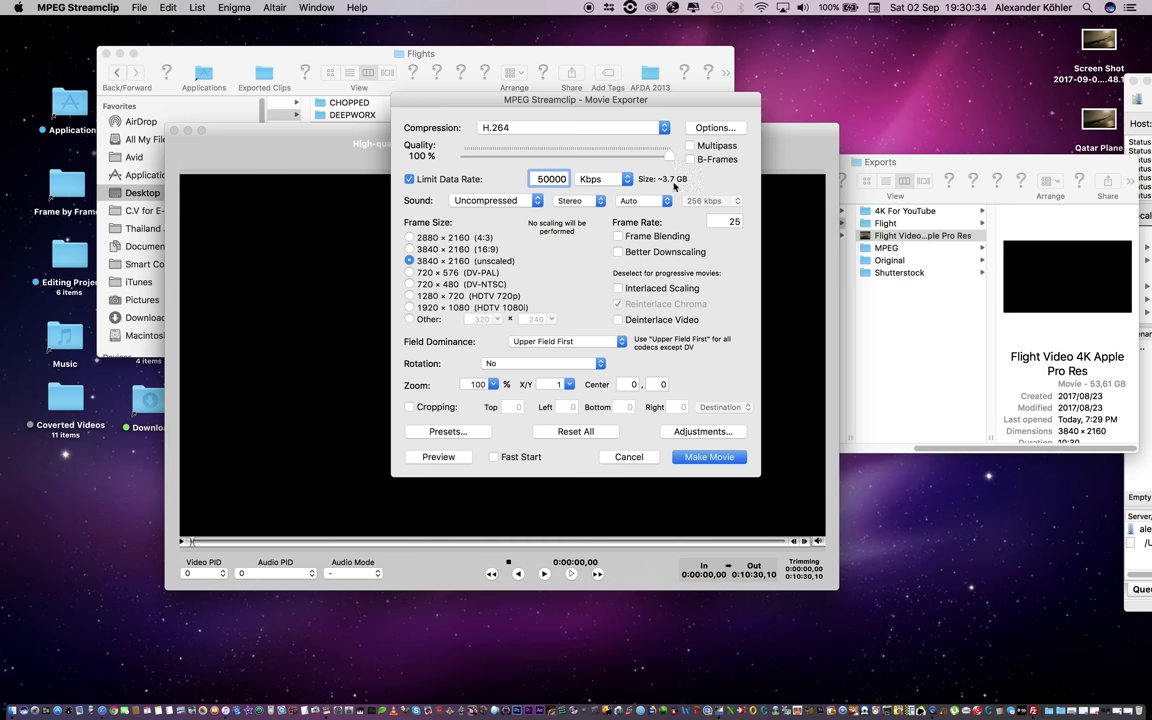